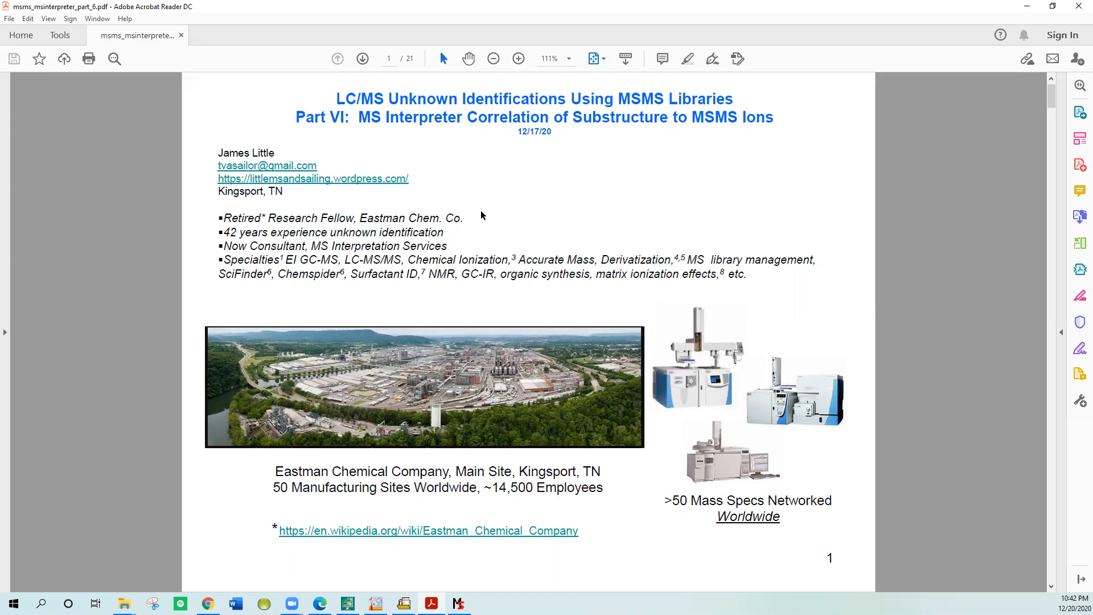
- Page through the presentation slides, return to the title slide, then select the lower structure in ChemSketch for copying
click(362, 58)
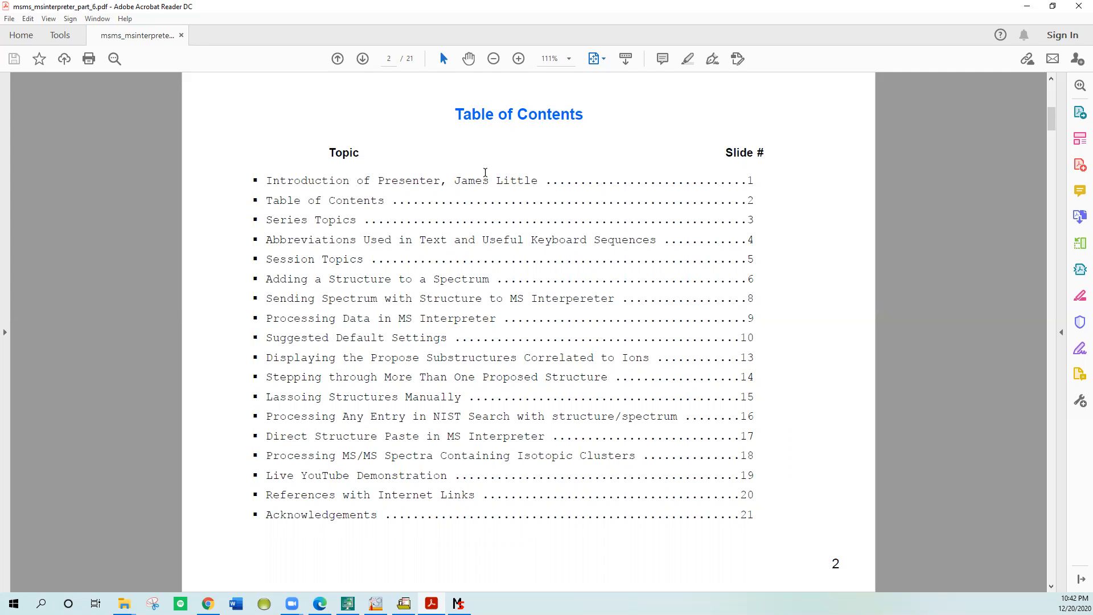
click(362, 58)
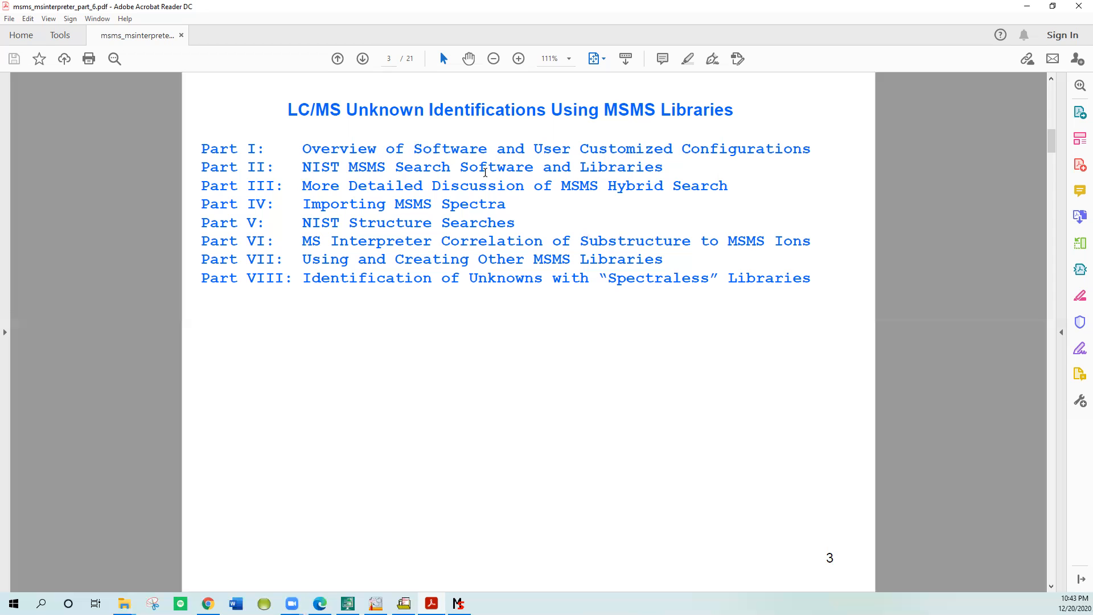
click(337, 58)
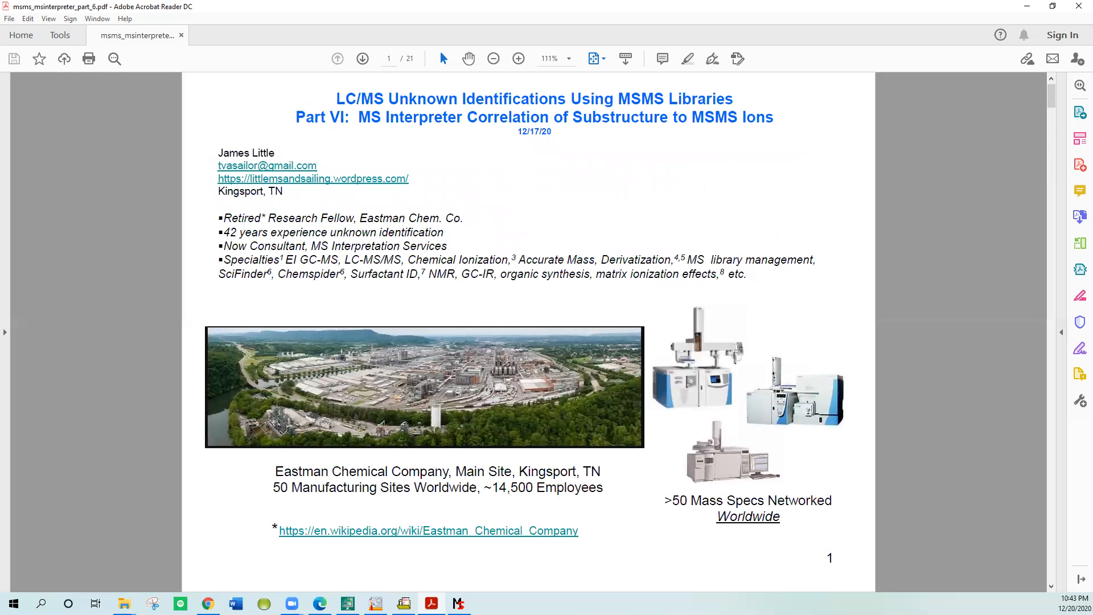
mouse_move(430, 603)
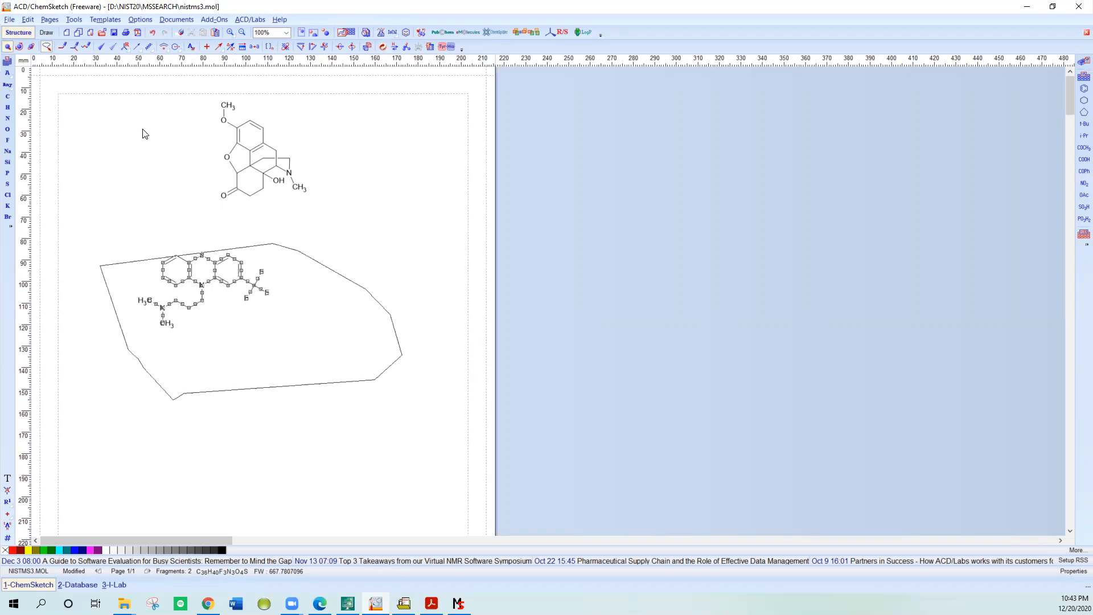
click(27, 20)
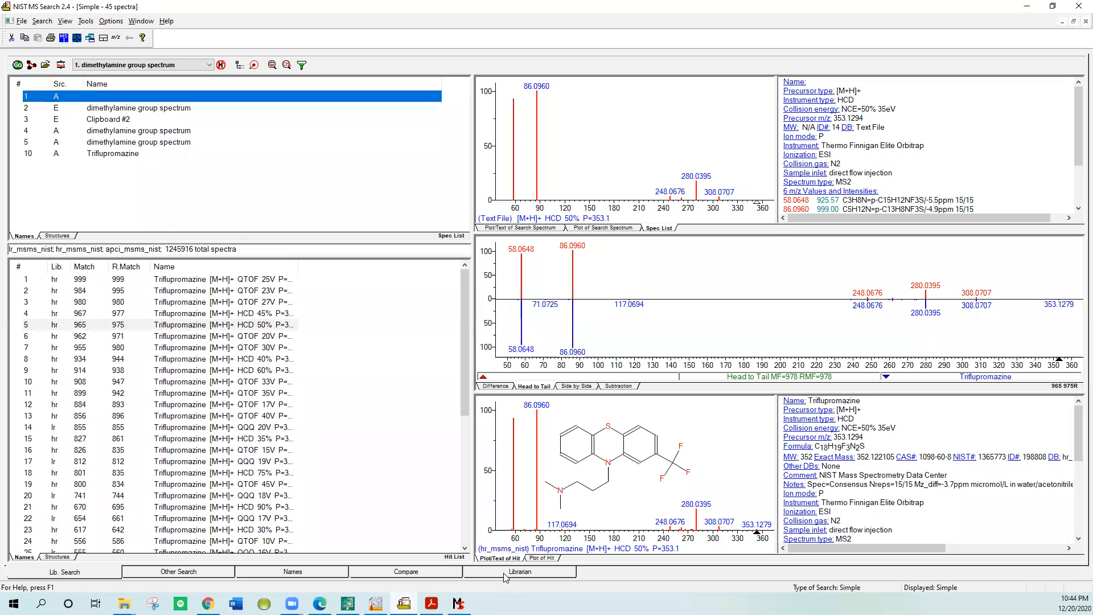
- Switch to the Librarian view to see the dimethylamine-group spectrum with annotated ion formulas
click(520, 572)
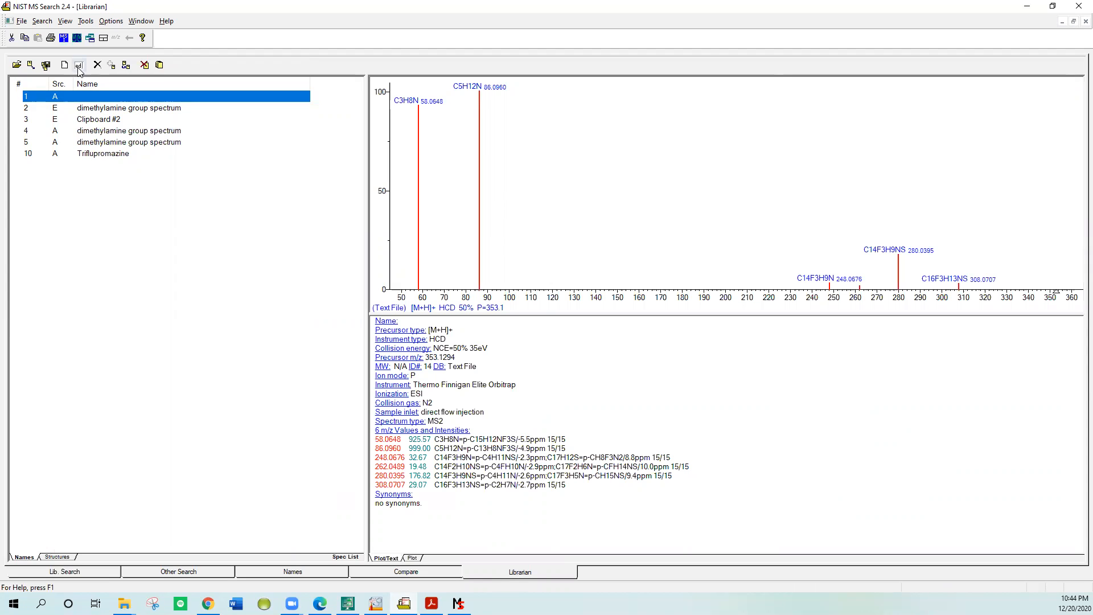
mouse_move(78, 63)
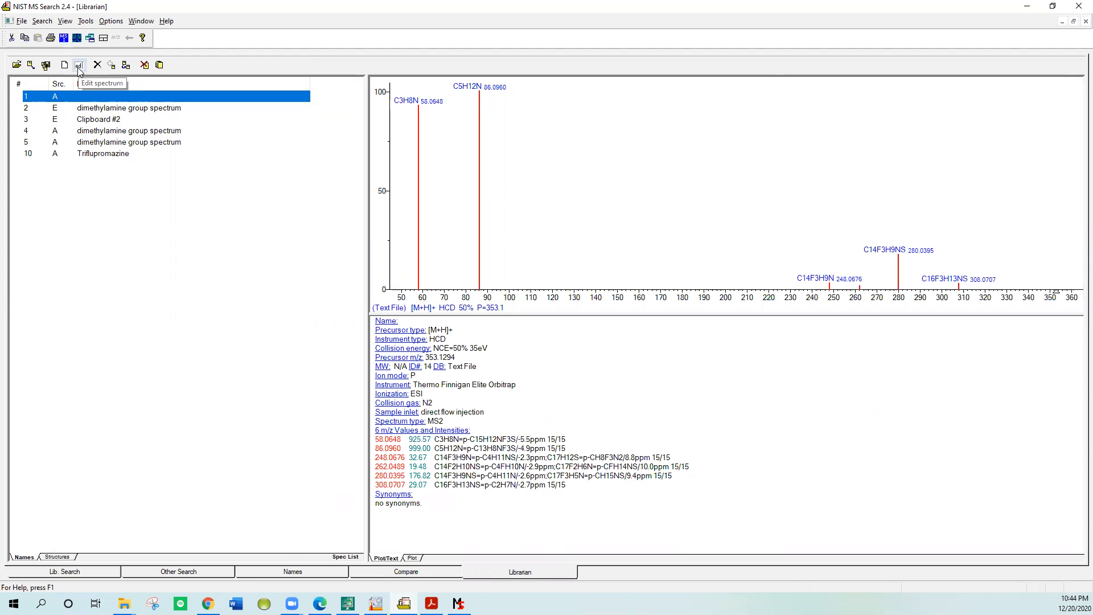
- Edit the spectrum, paste the copied structure and derive formula C18H19F3N2S and weight from it
click(79, 64)
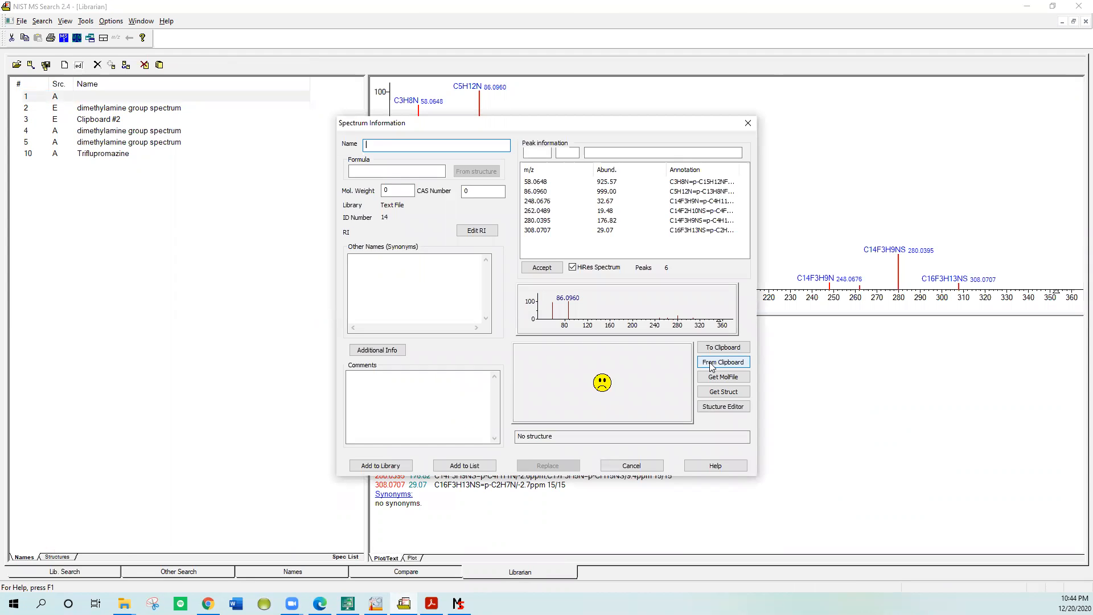
click(723, 362)
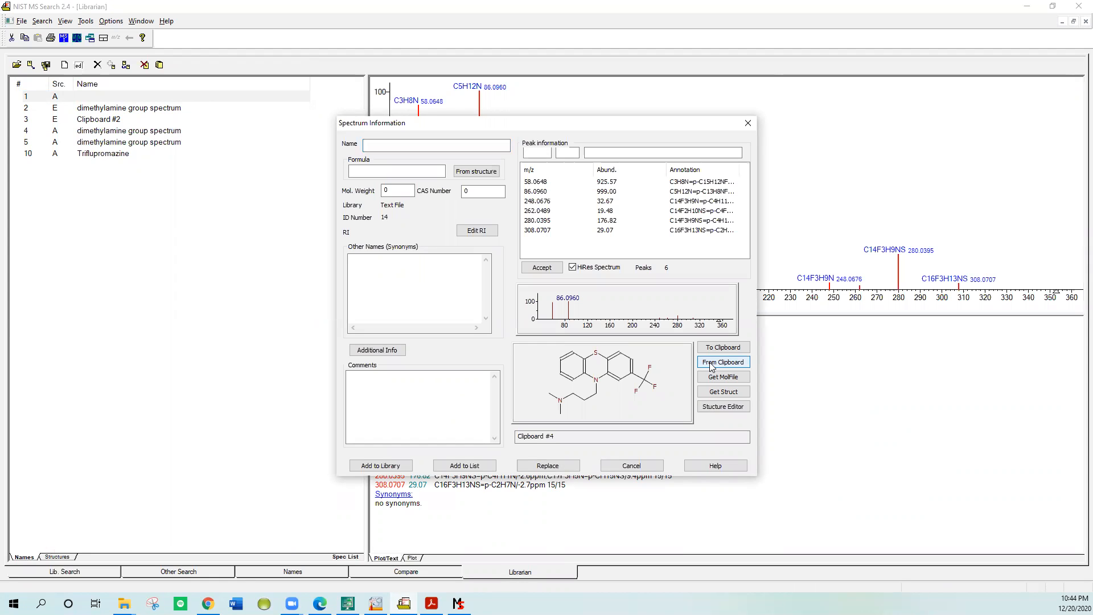
mouse_move(655, 361)
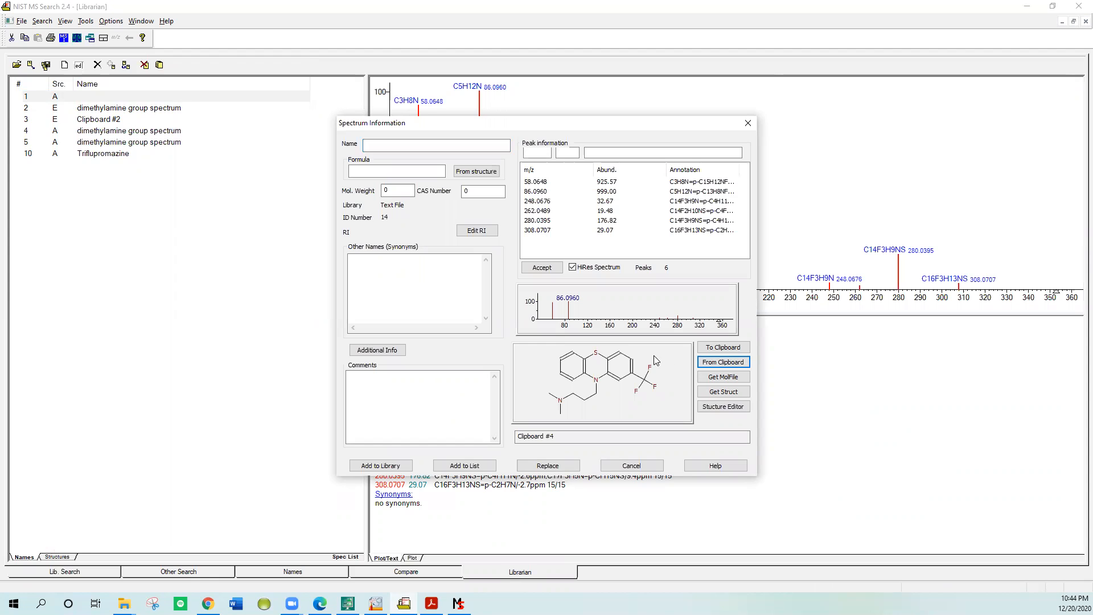
mouse_move(616, 301)
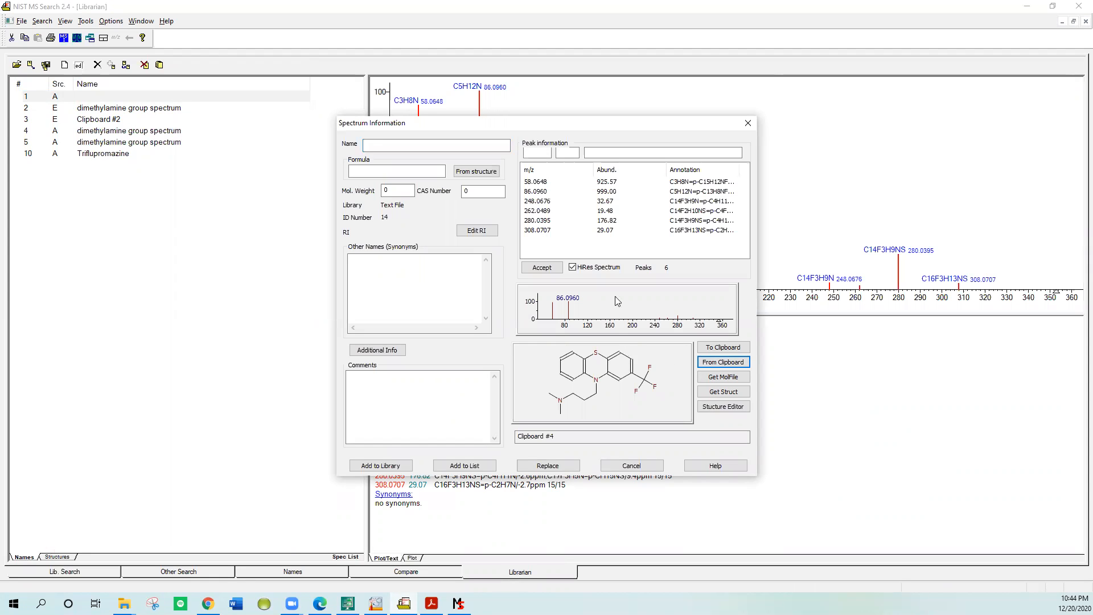
mouse_move(492, 172)
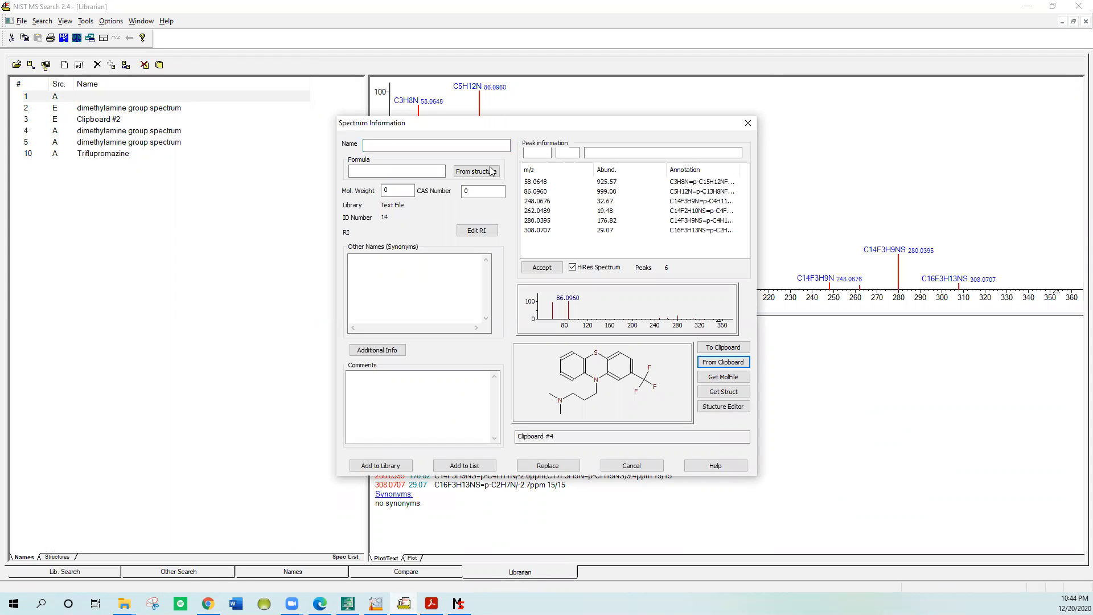
click(478, 172)
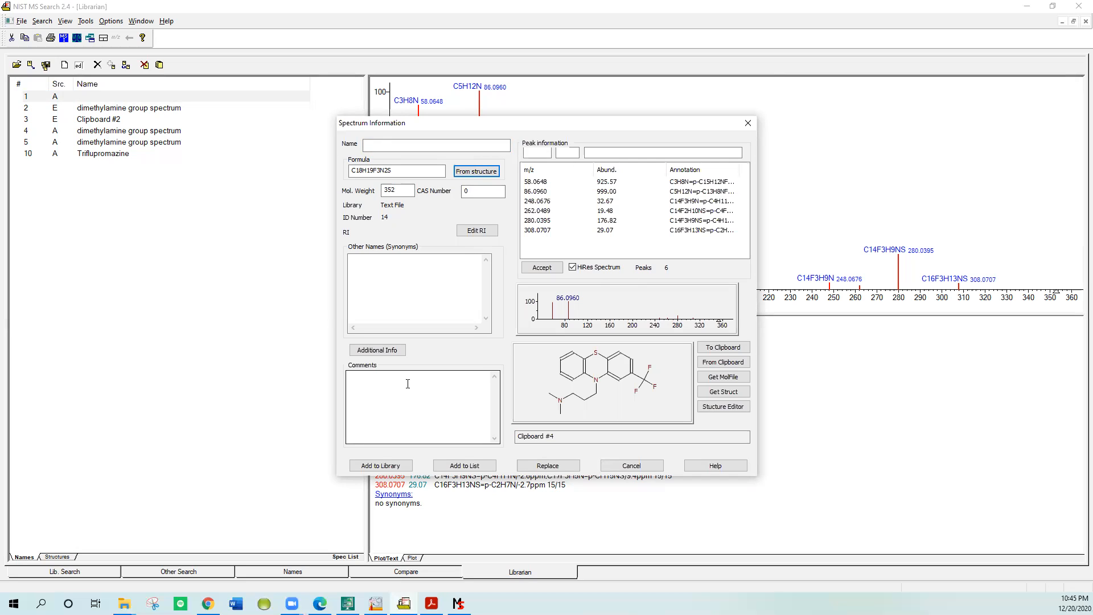
mouse_move(392, 466)
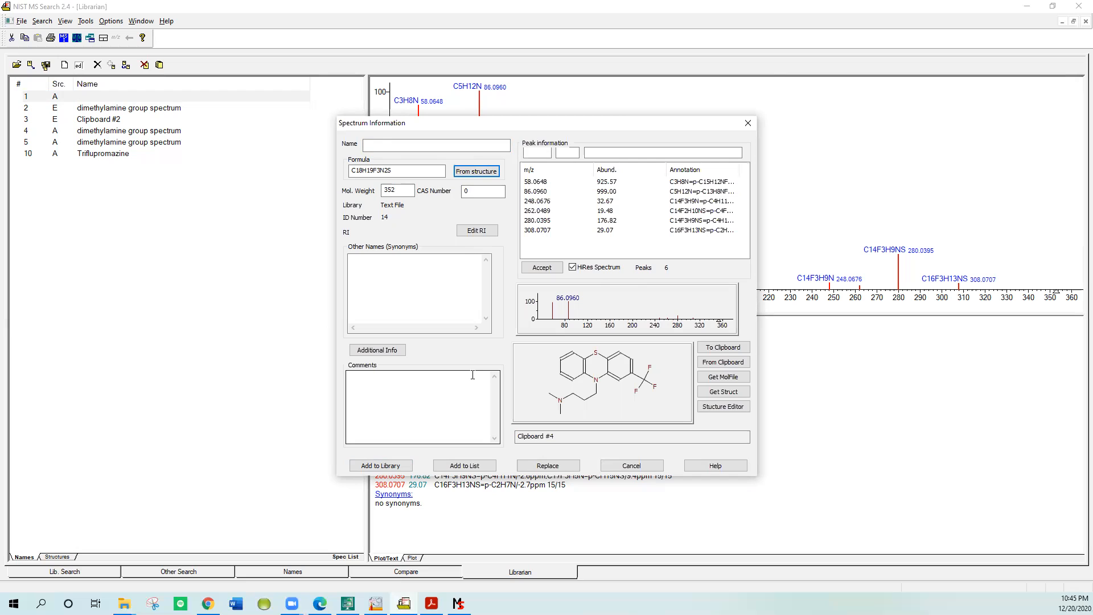
mouse_move(457, 466)
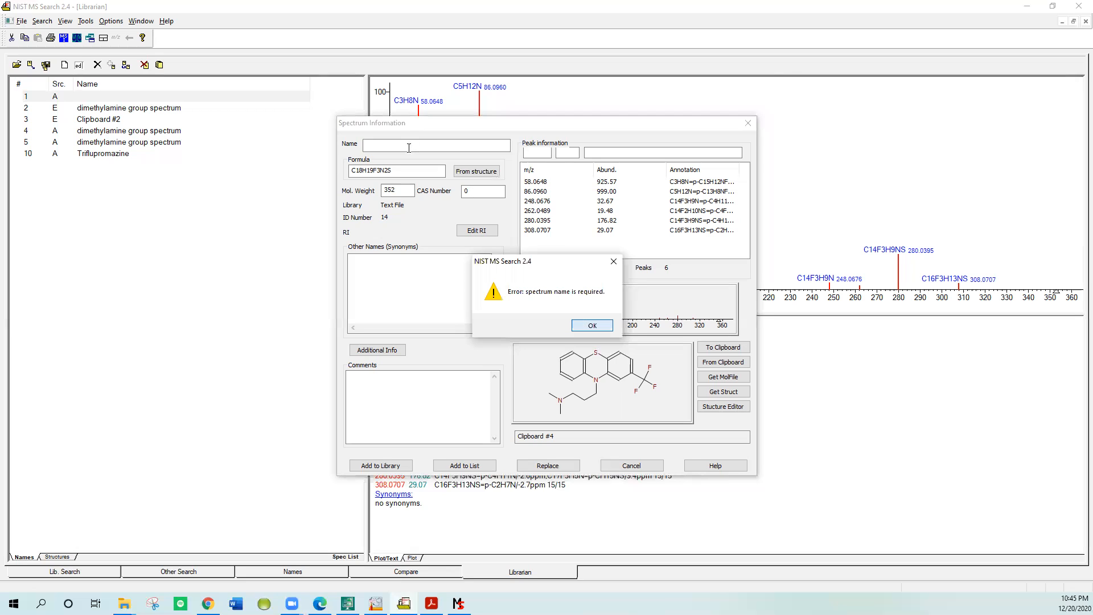
- Name the spectrum 'demo' after the missing-name warning and add it to the spectrum list
click(591, 325)
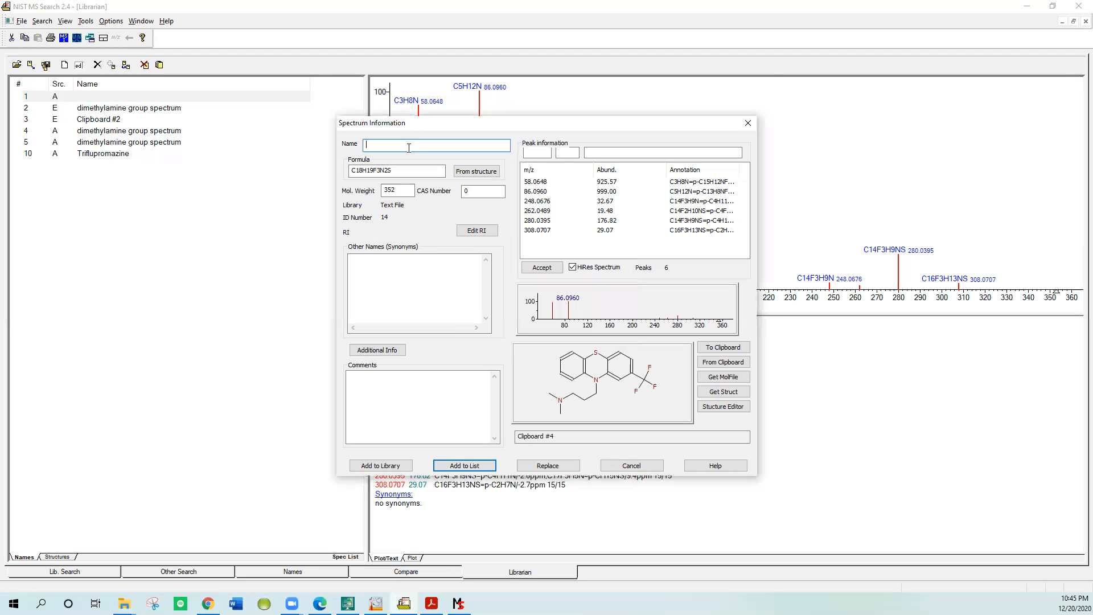
text(demo)
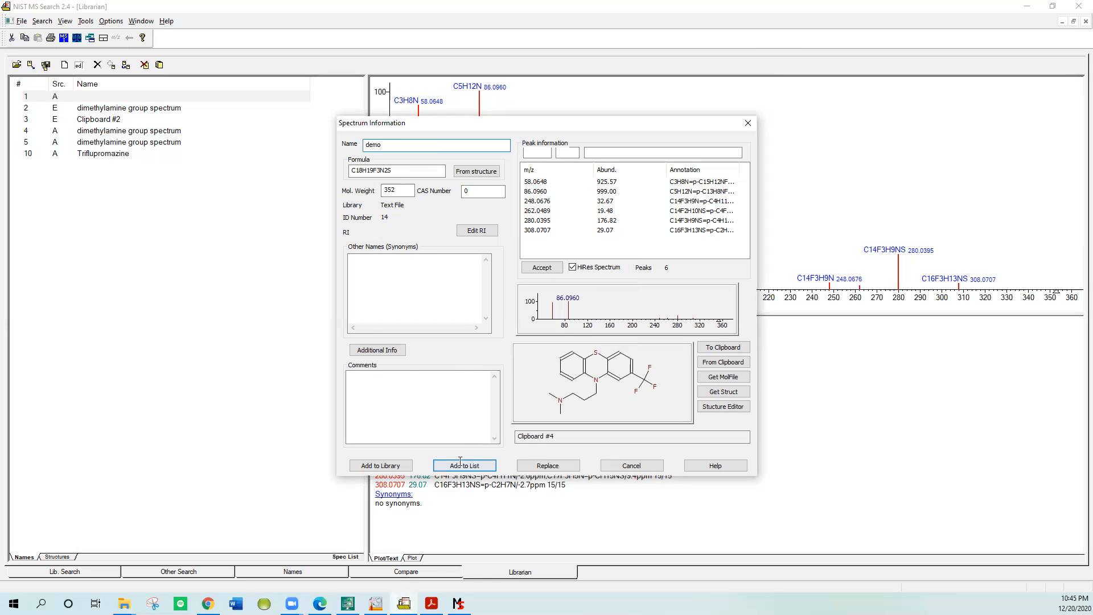
click(464, 464)
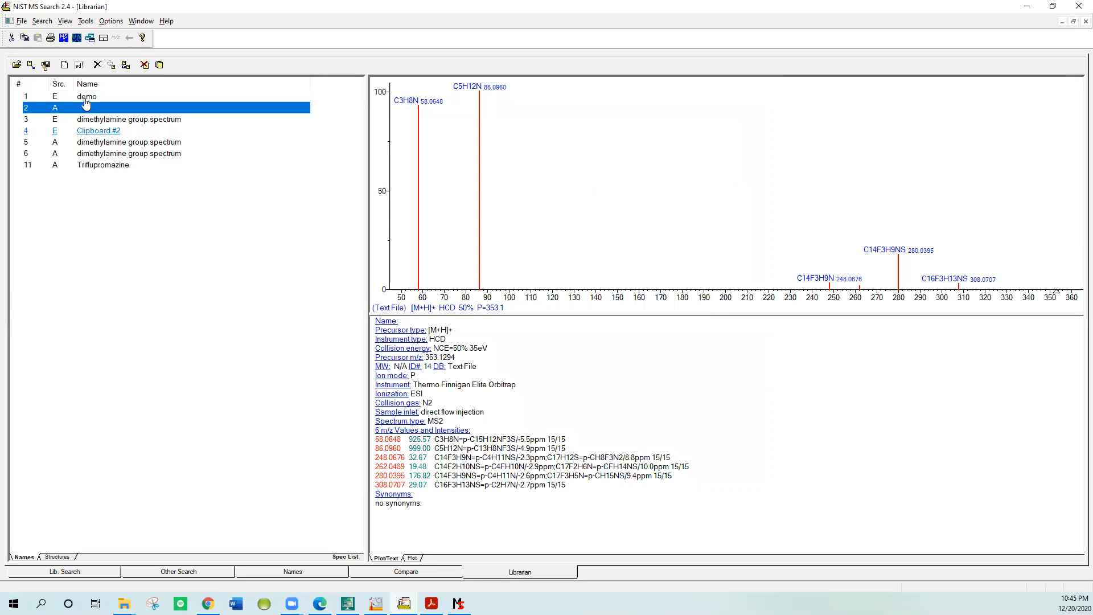
- Select the demo spectrum in the library search view and show its Send To destinations
click(87, 96)
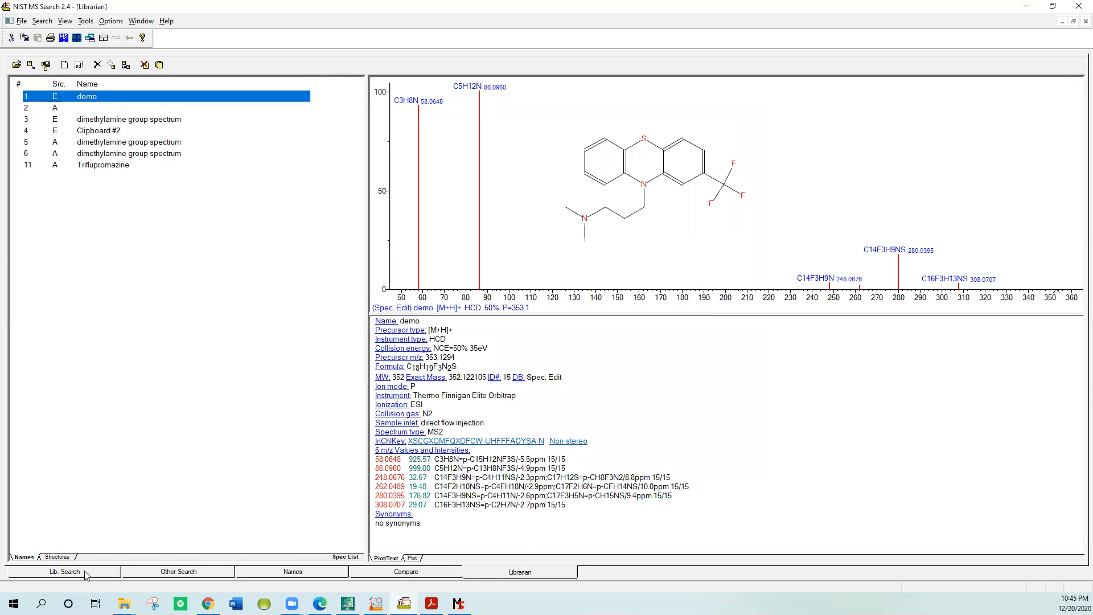
click(65, 572)
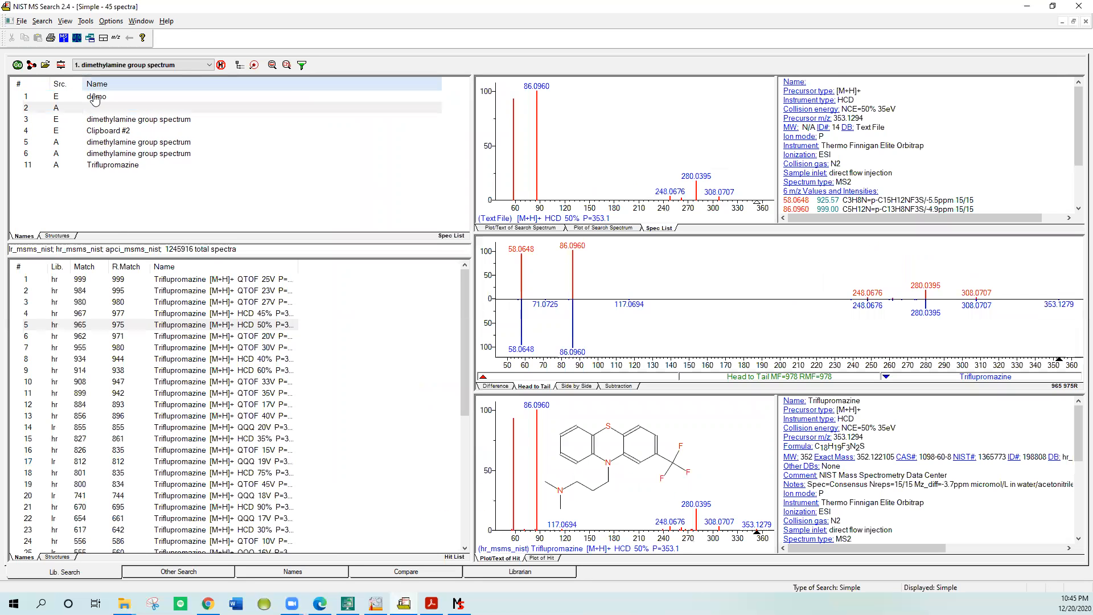
click(96, 95)
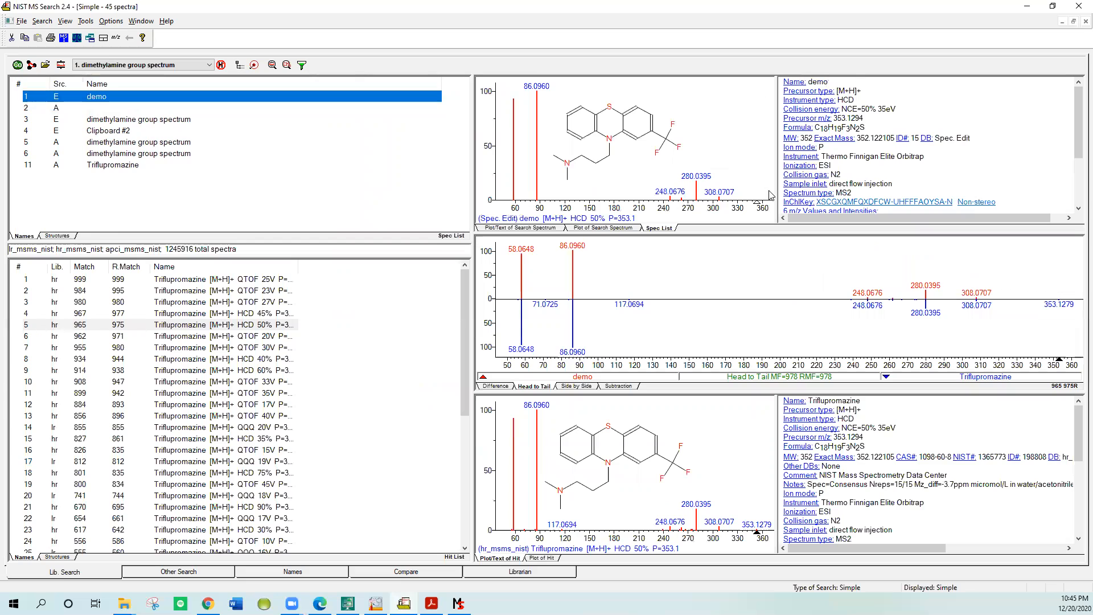
mouse_move(610, 159)
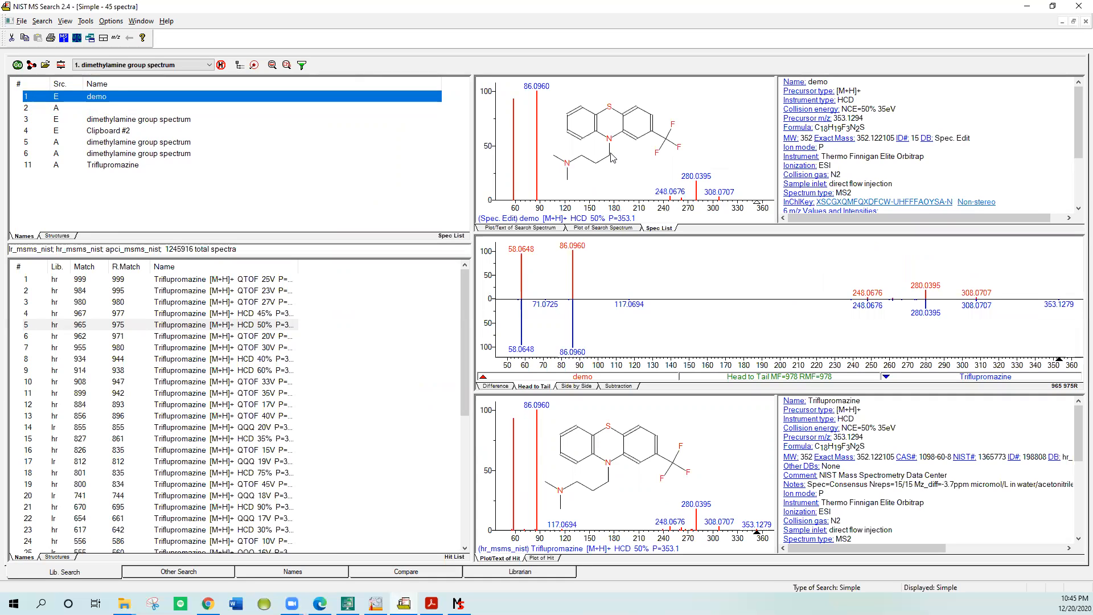
mouse_move(368, 61)
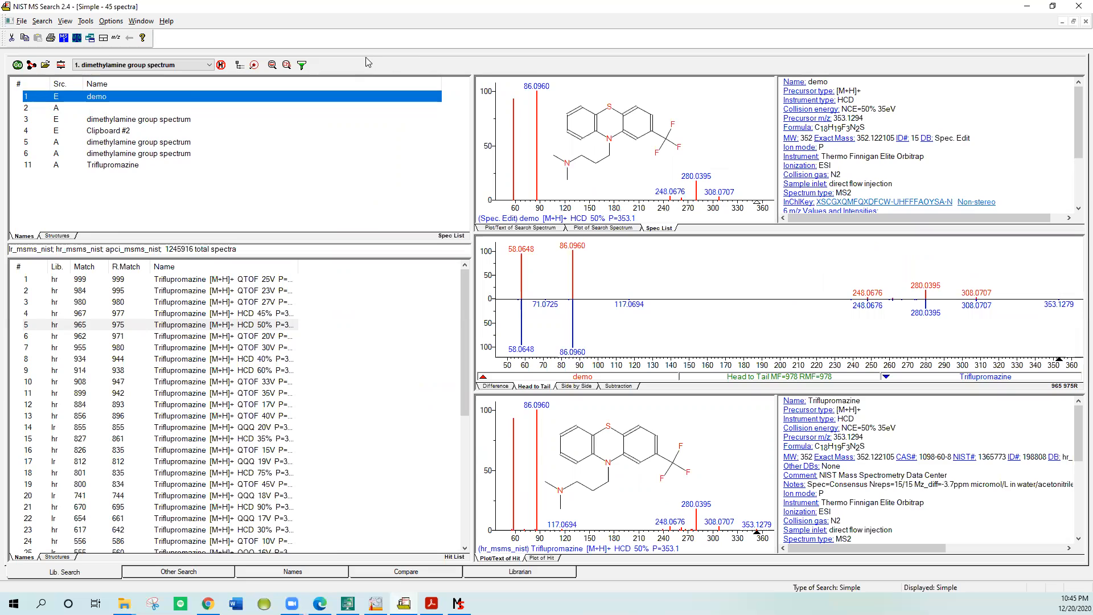
right_click(98, 96)
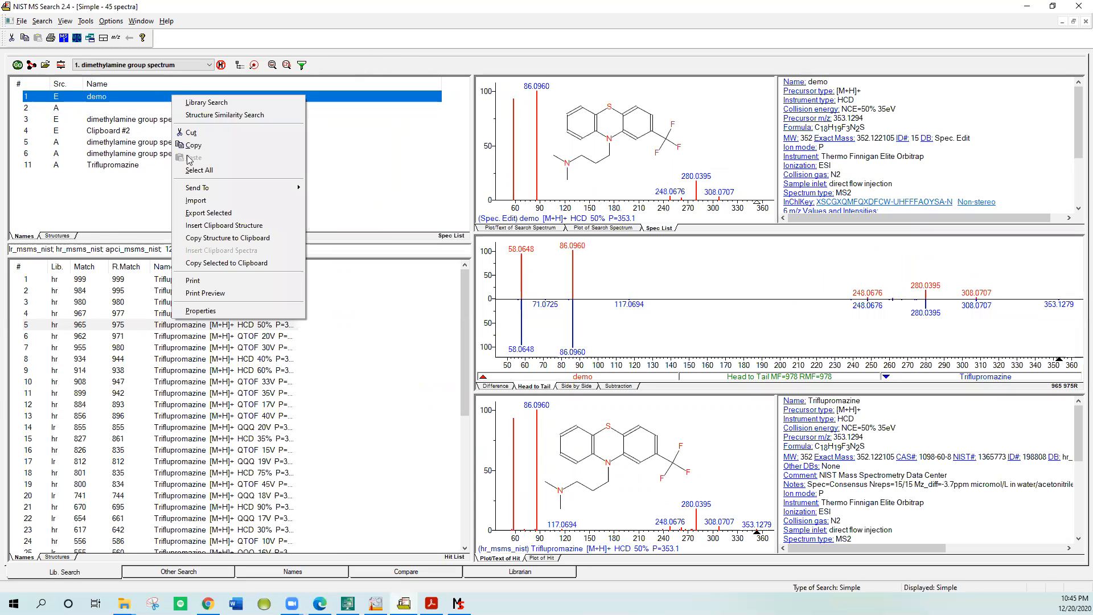
click(197, 187)
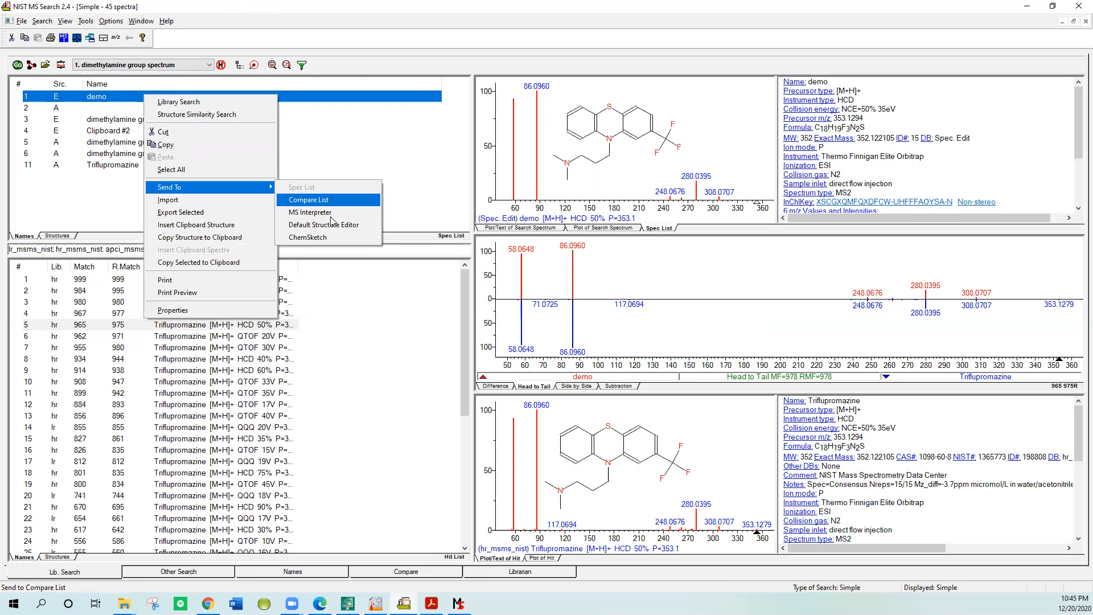
mouse_move(309, 212)
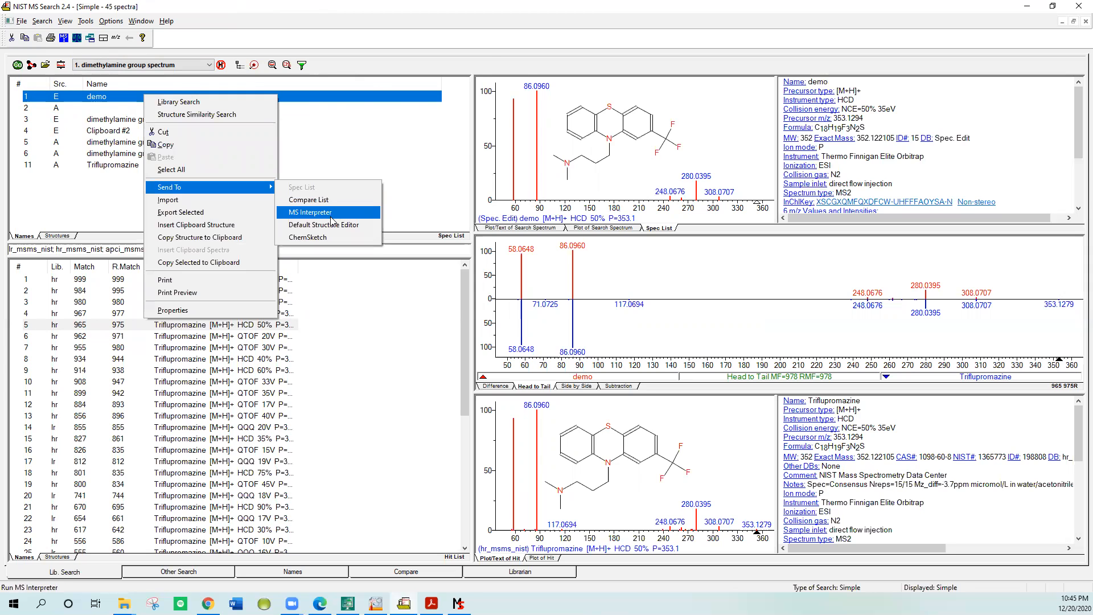
- Send the demo spectrum to MS Interpreter and show the C3H8N fragment assigned to the 58.0648 peak
click(309, 212)
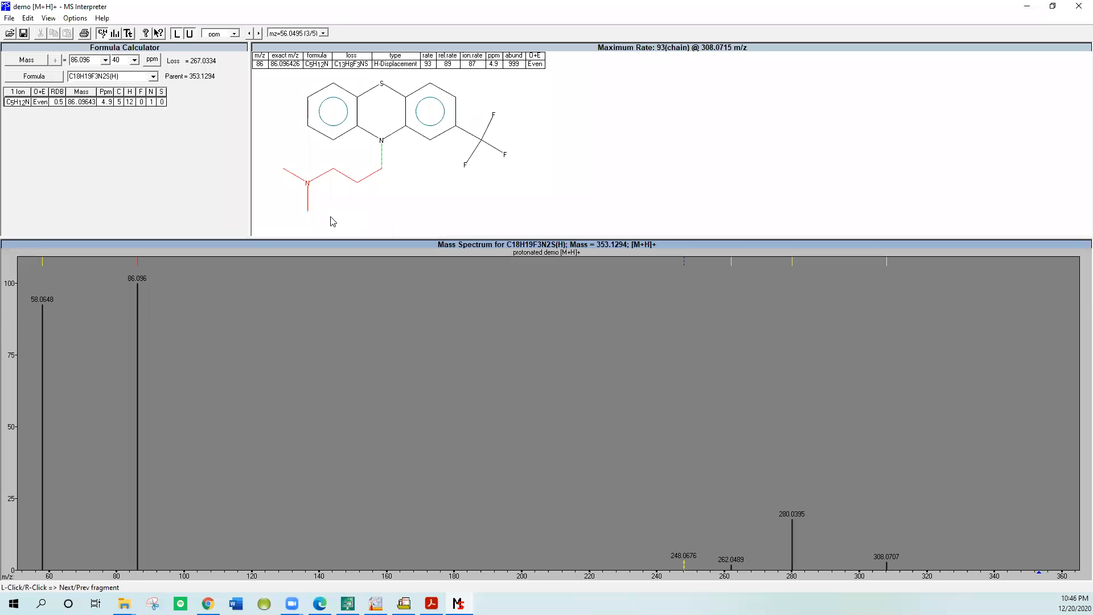
mouse_move(349, 204)
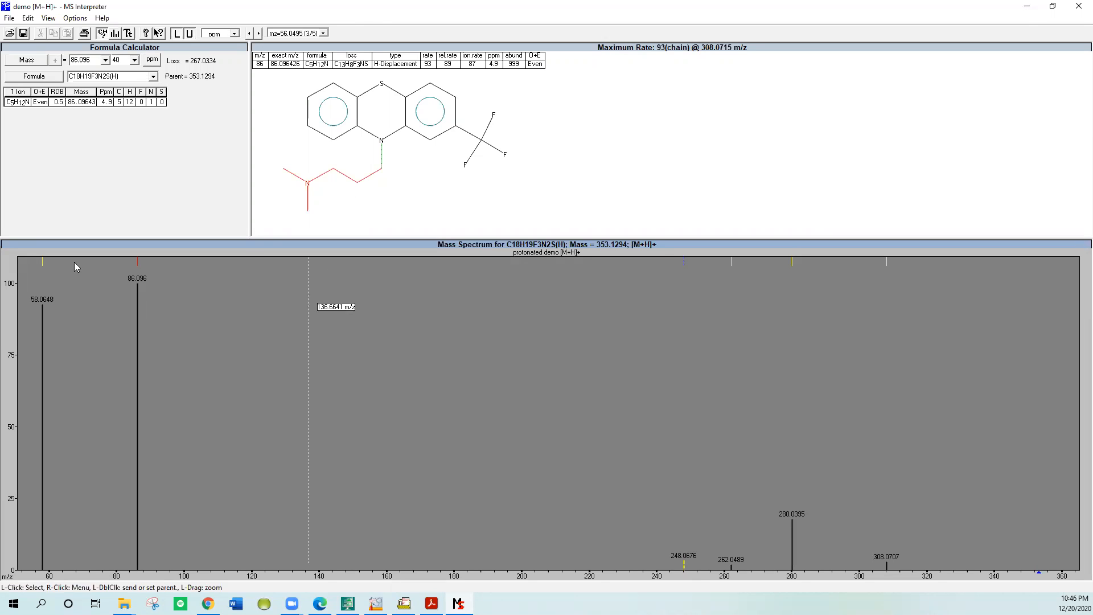
mouse_move(44, 268)
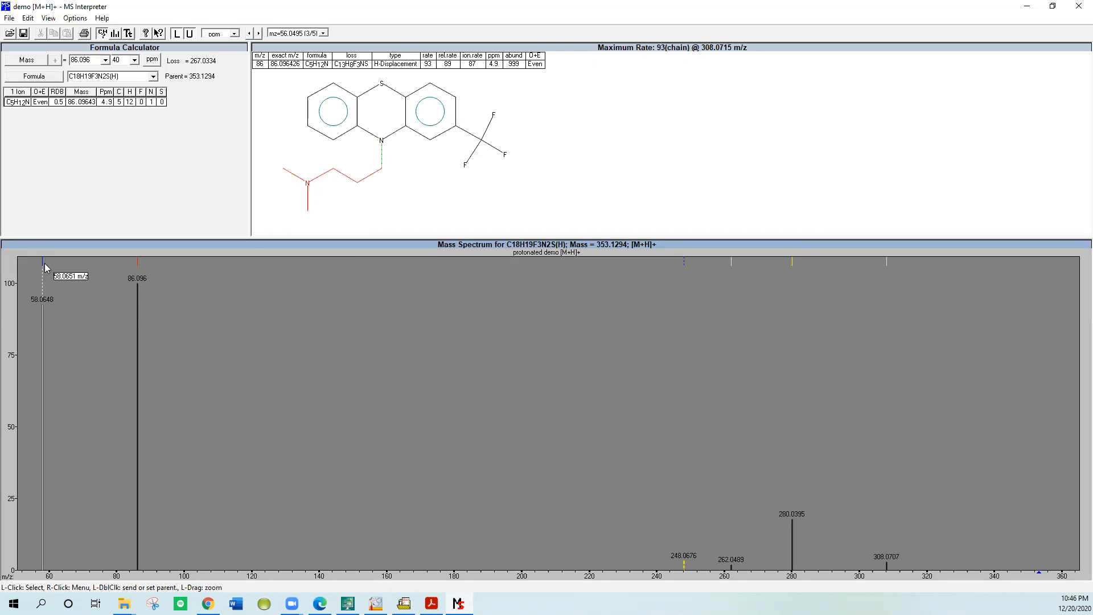
click(41, 279)
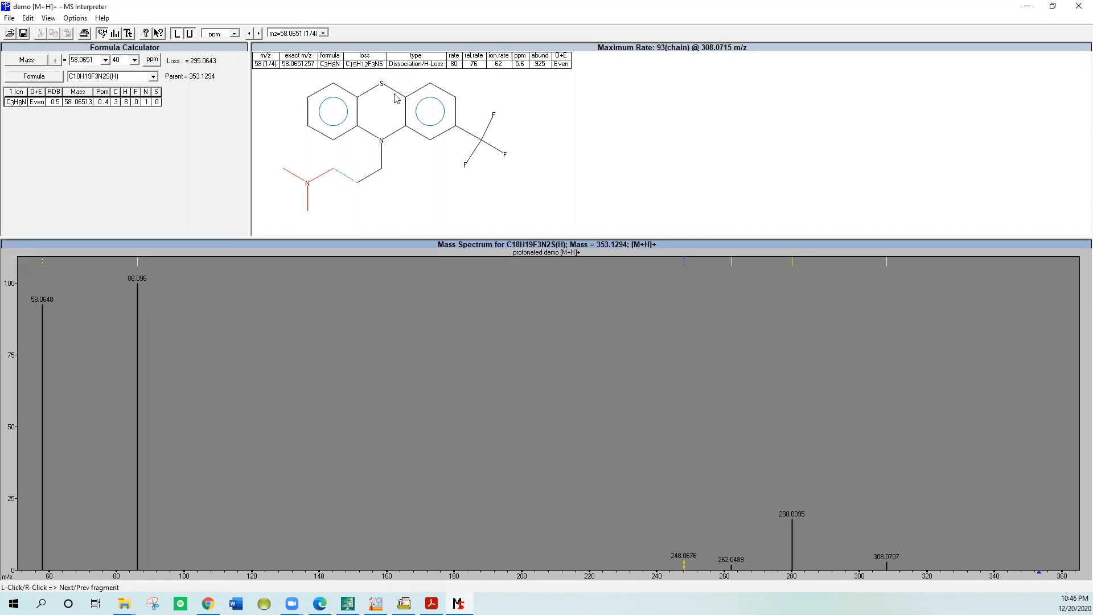
mouse_move(320, 160)
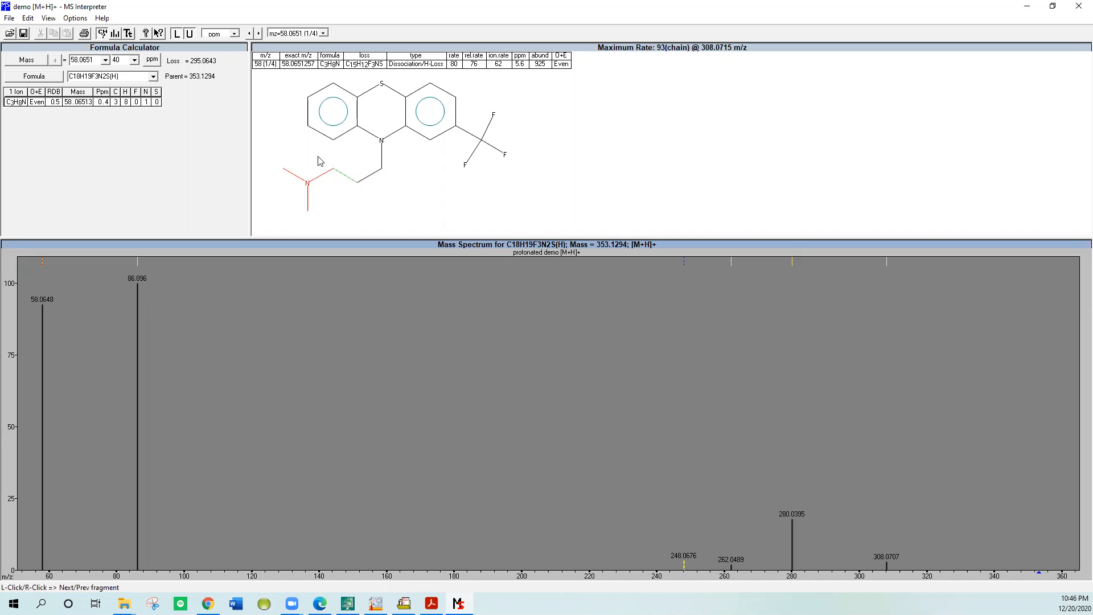
mouse_move(271, 173)
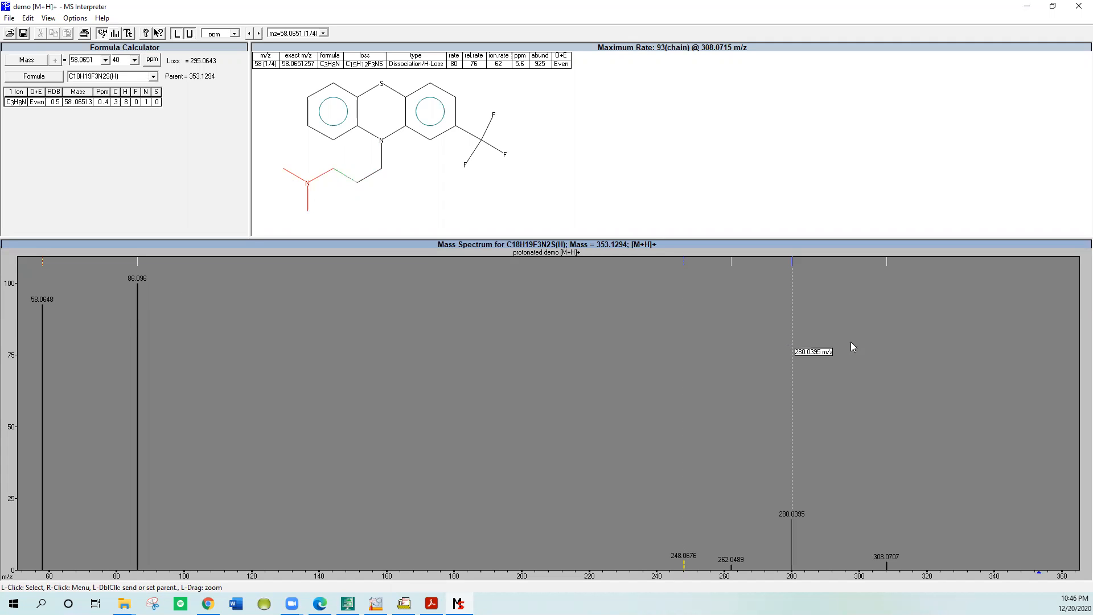
mouse_move(854, 346)
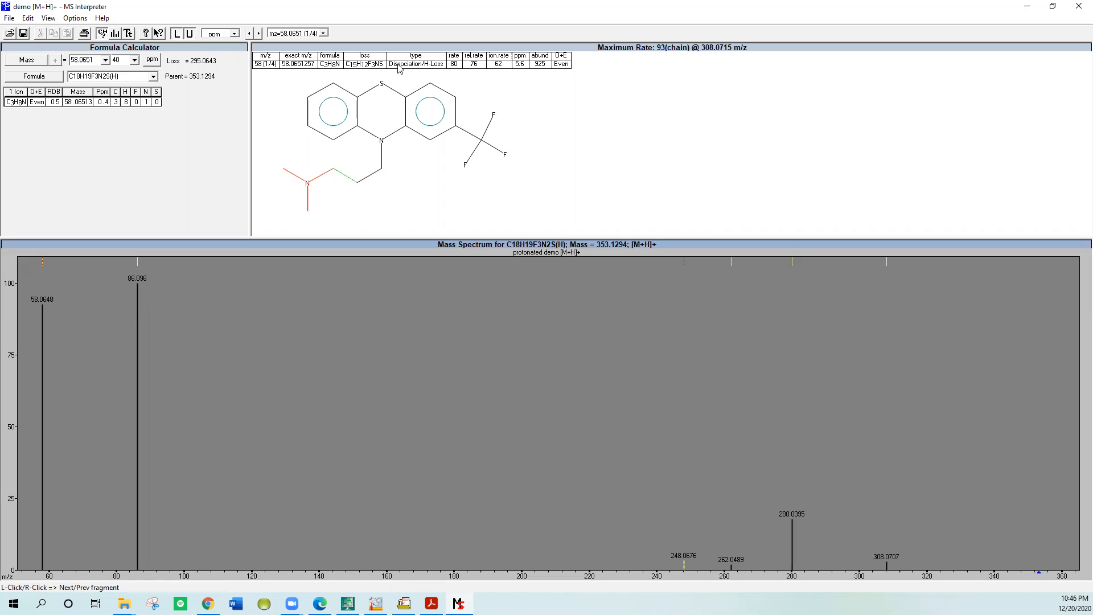
mouse_move(410, 67)
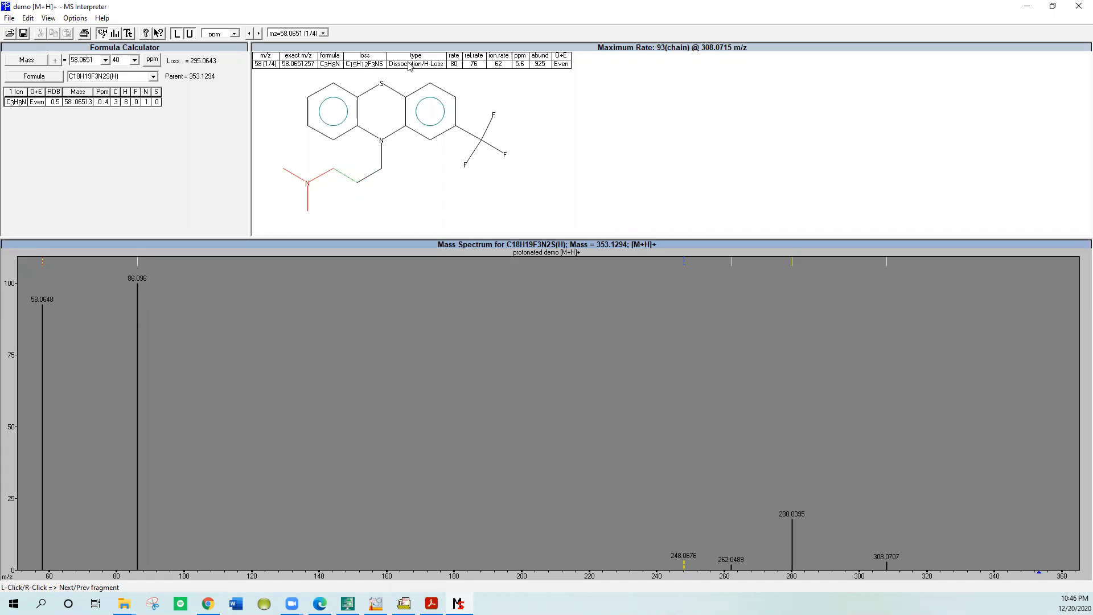
mouse_move(506, 75)
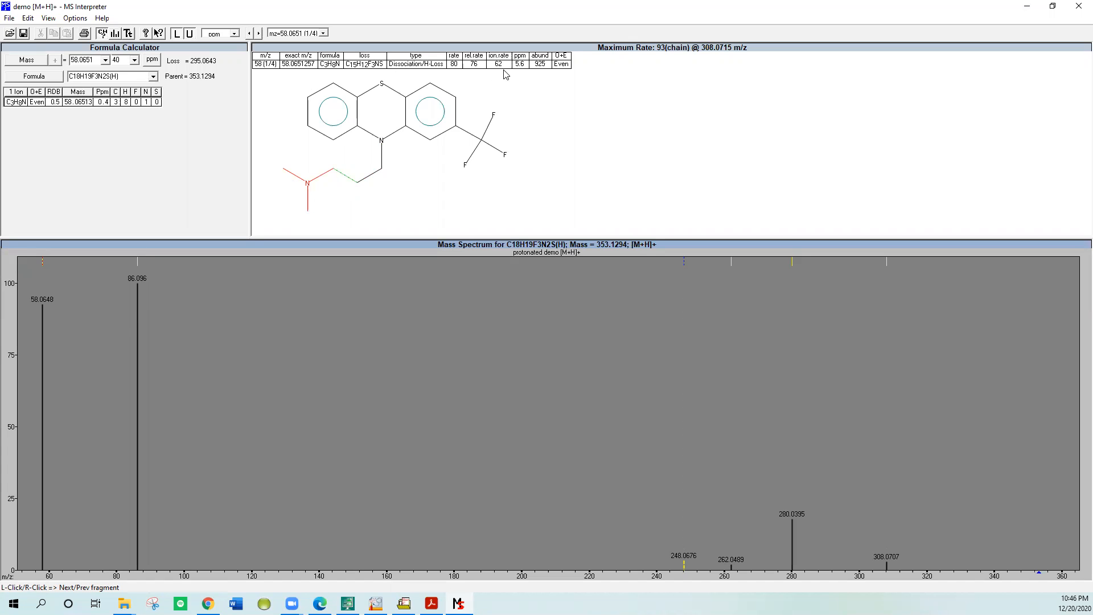
mouse_move(240, 79)
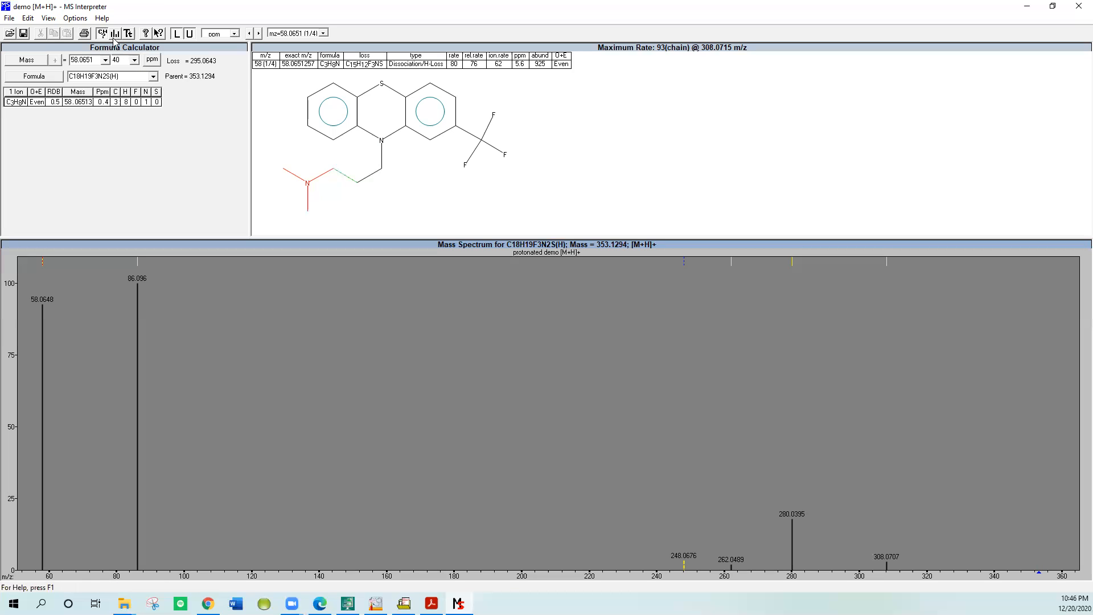
click(102, 33)
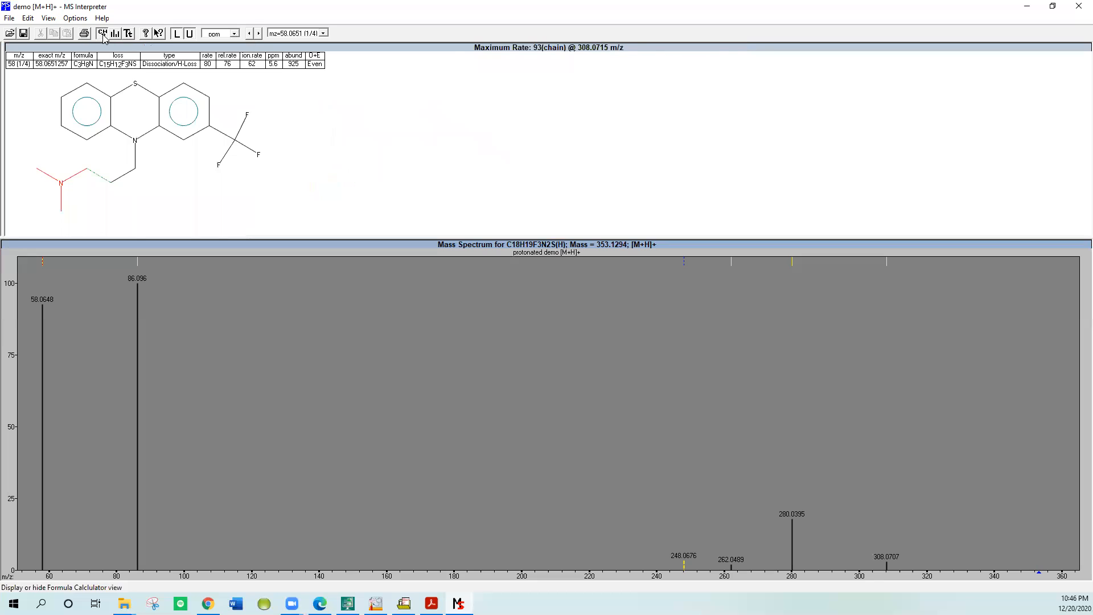
click(101, 33)
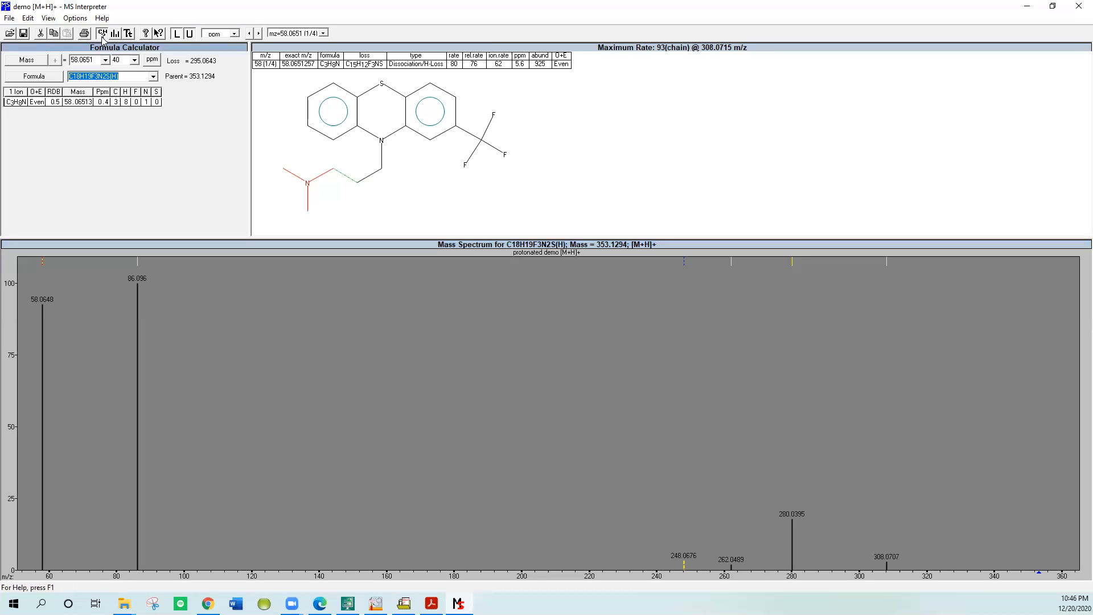
mouse_move(66, 111)
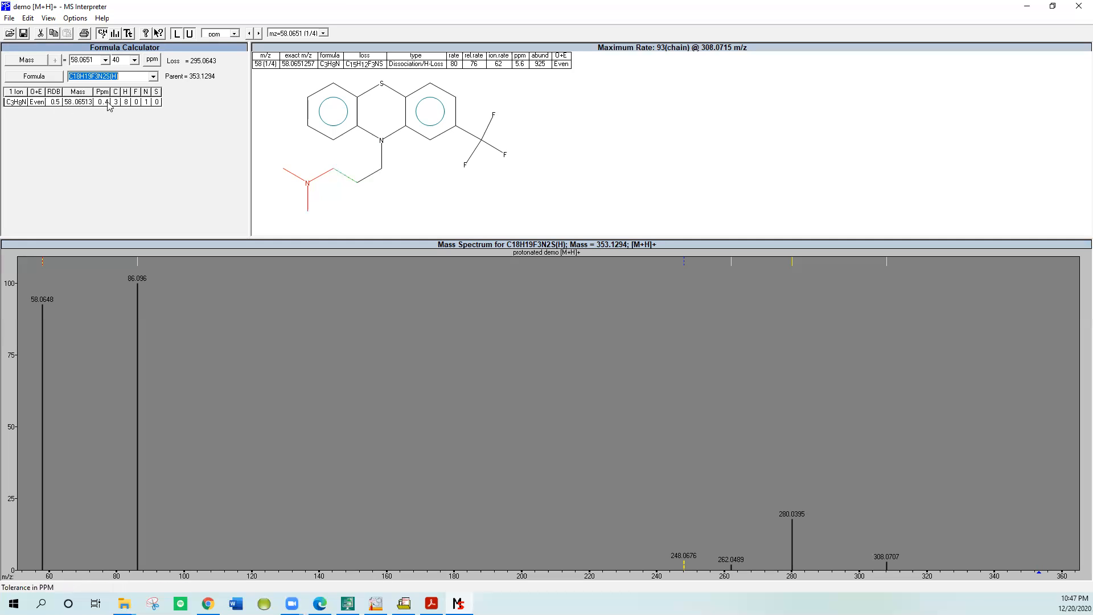
mouse_move(26, 104)
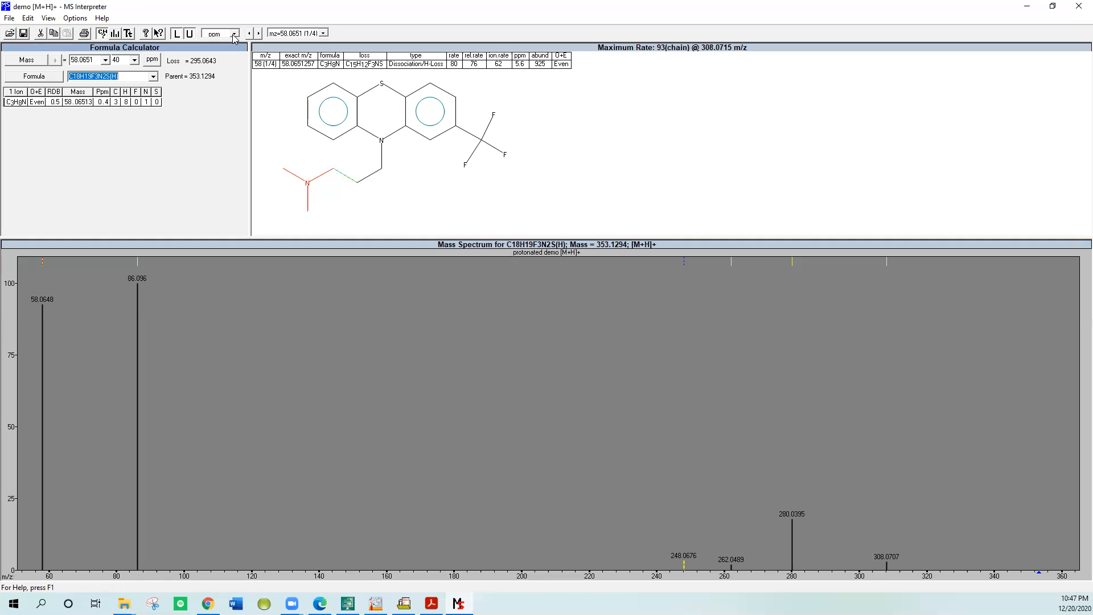
- Switch the mass tolerance units to mDa and back to ppm, leaving it at 29 ppm
click(235, 33)
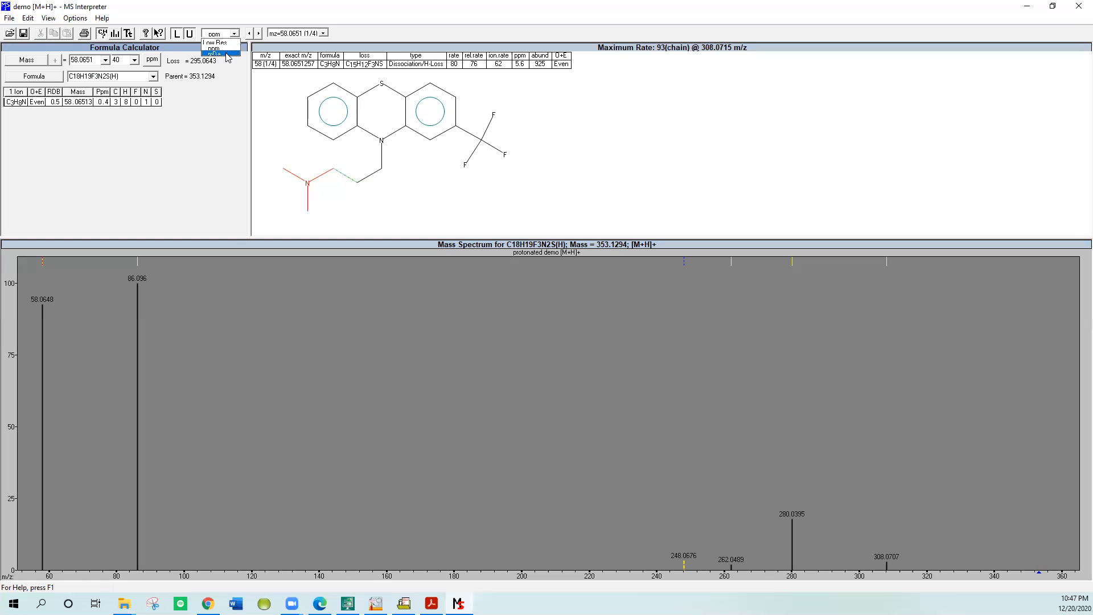
click(214, 55)
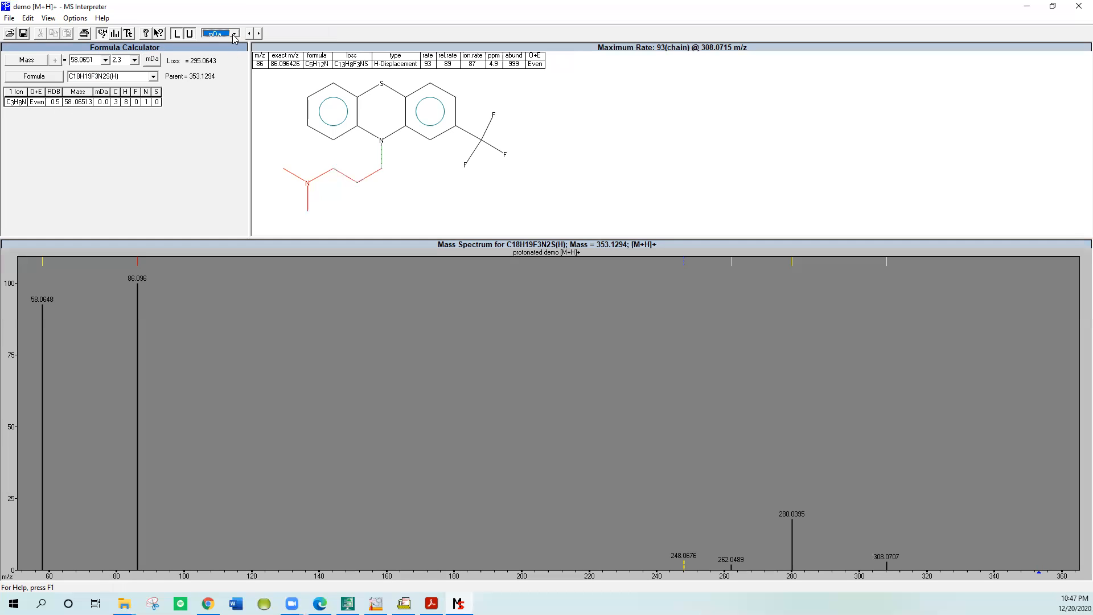
click(235, 33)
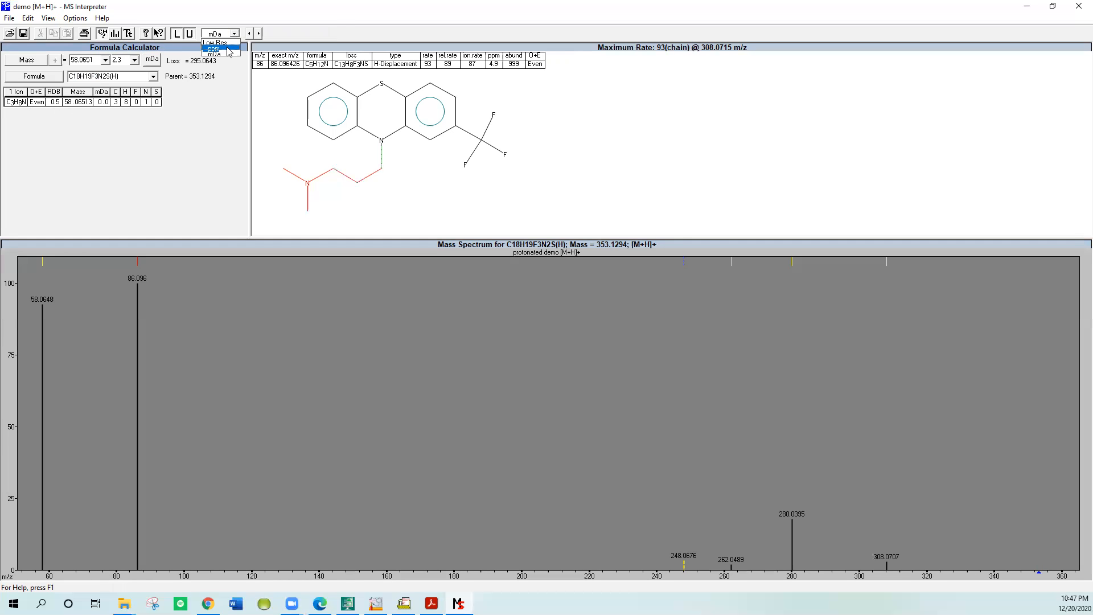
click(215, 49)
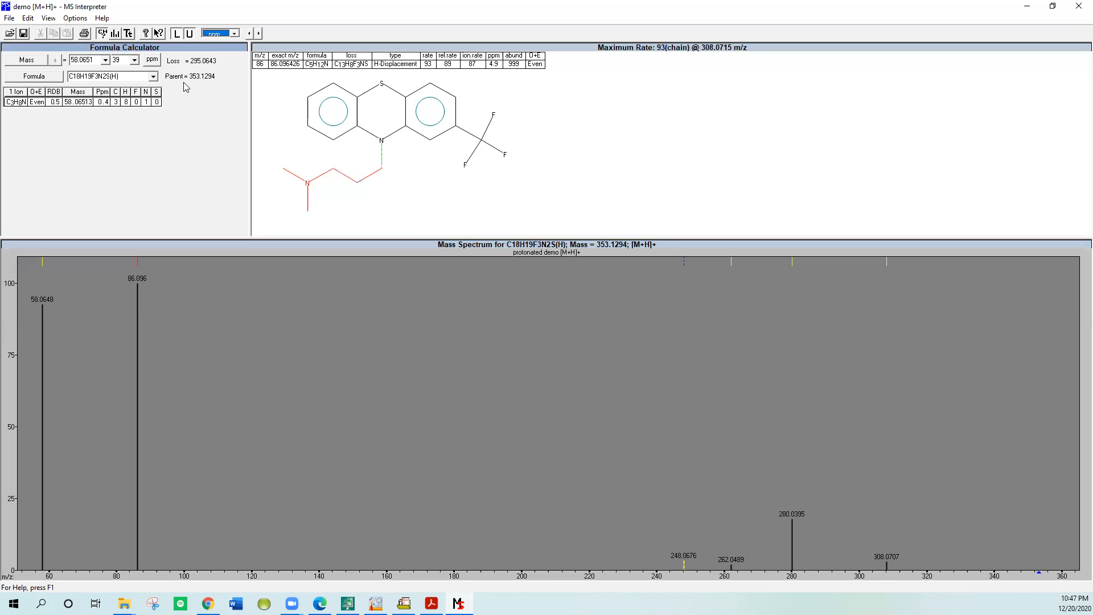
mouse_move(233, 52)
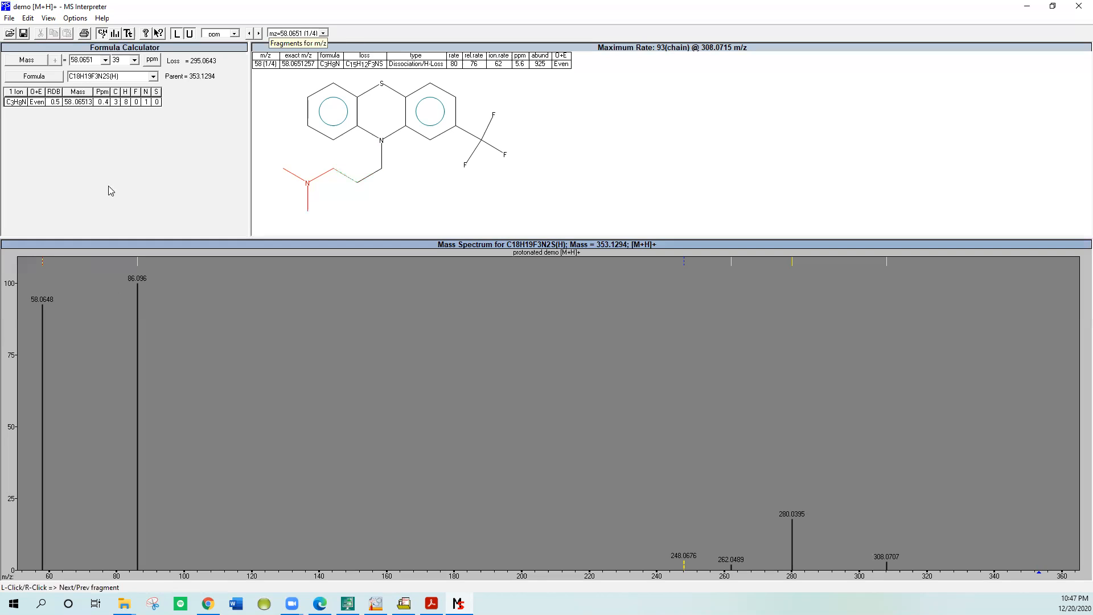
mouse_move(42, 277)
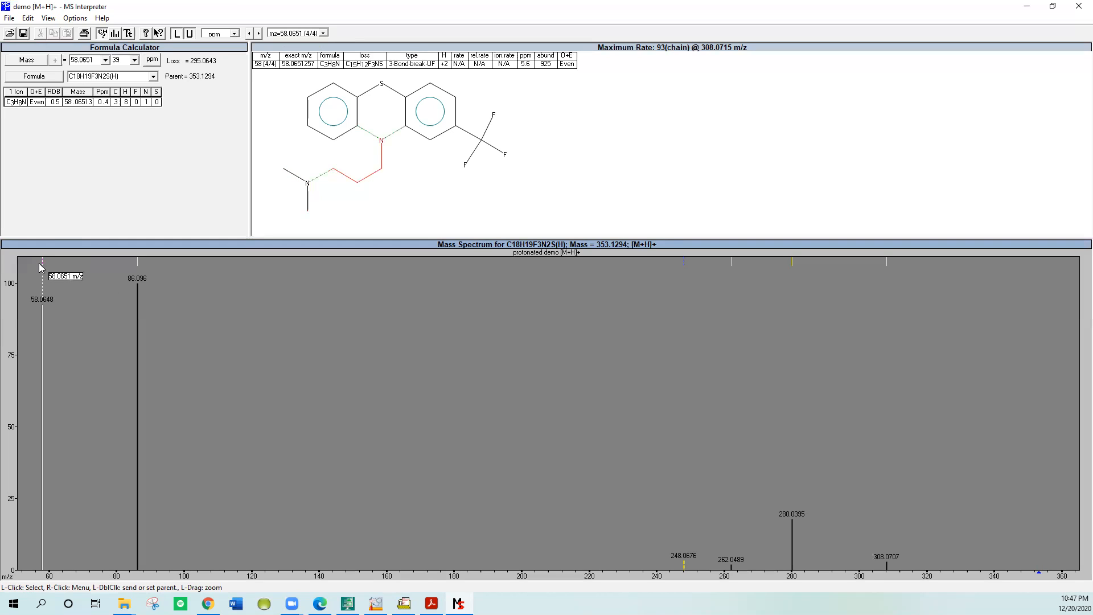
mouse_move(138, 269)
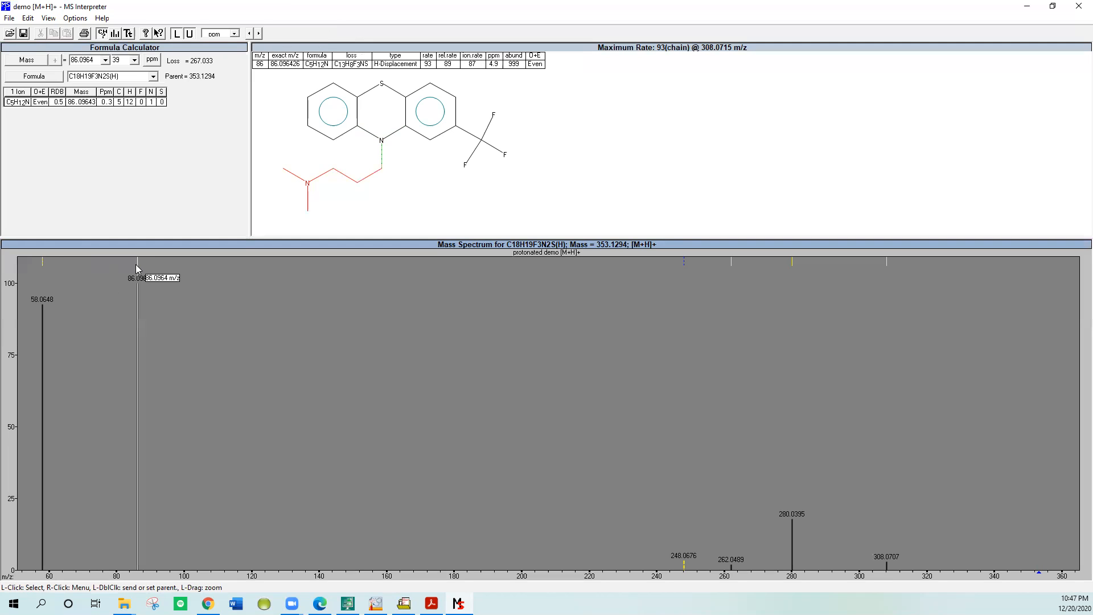
mouse_move(399, 177)
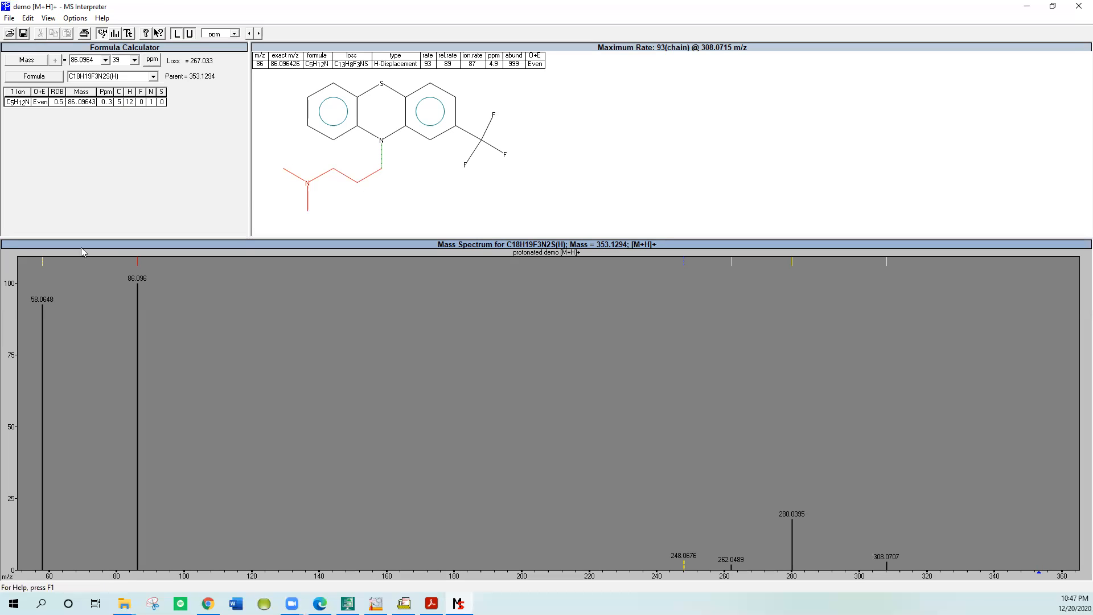
mouse_move(96, 269)
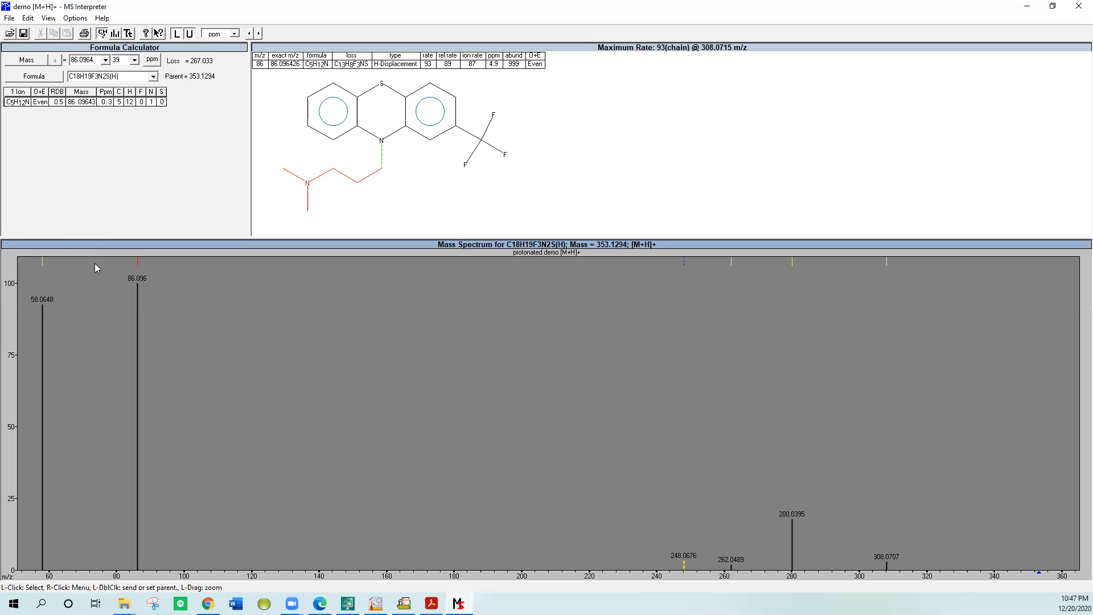
mouse_move(44, 266)
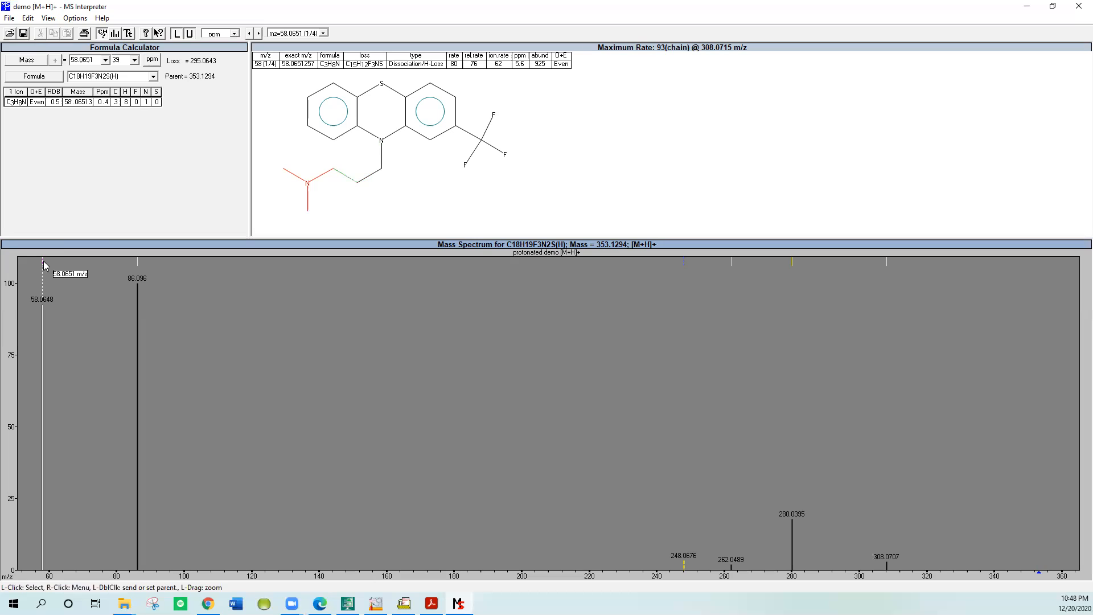
- Step through the candidate fragment assignments for the 58 m/z peak to the two-bond cleavage giving C3H8N
click(257, 33)
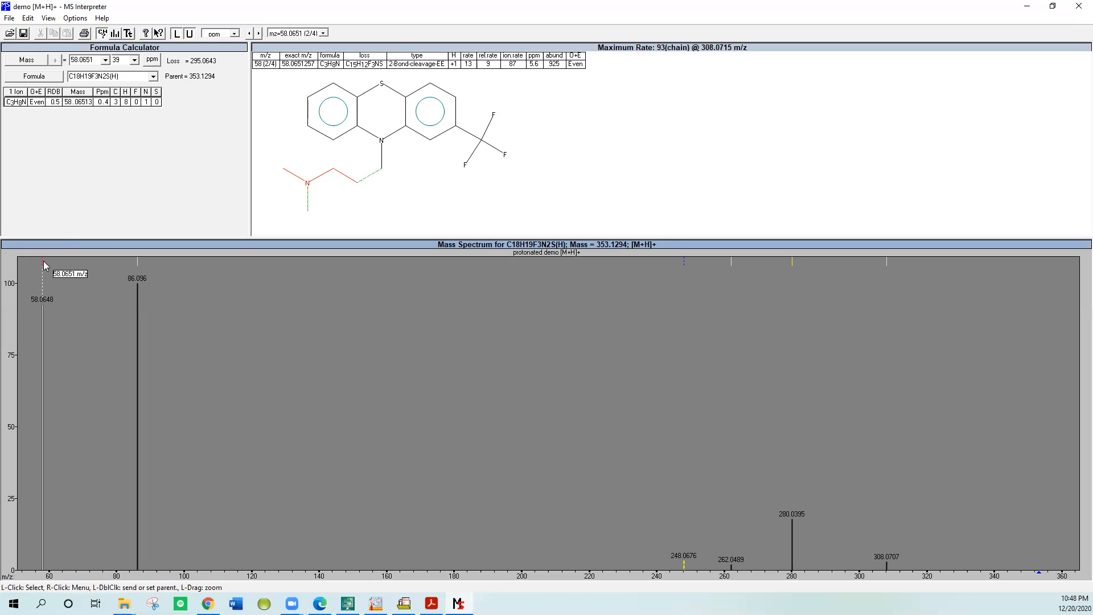
mouse_move(42, 269)
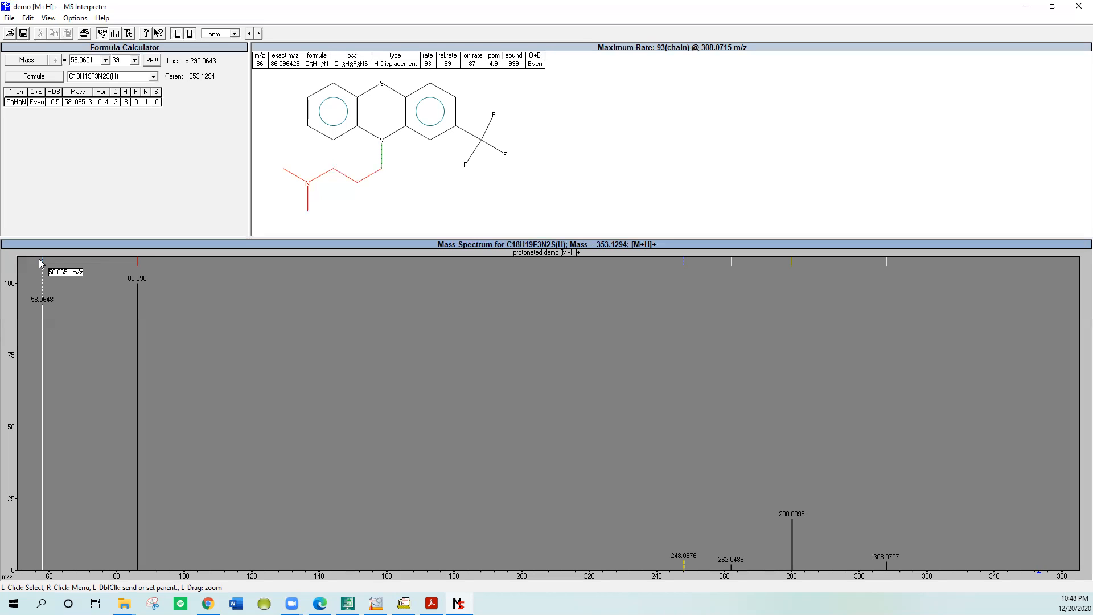
click(684, 262)
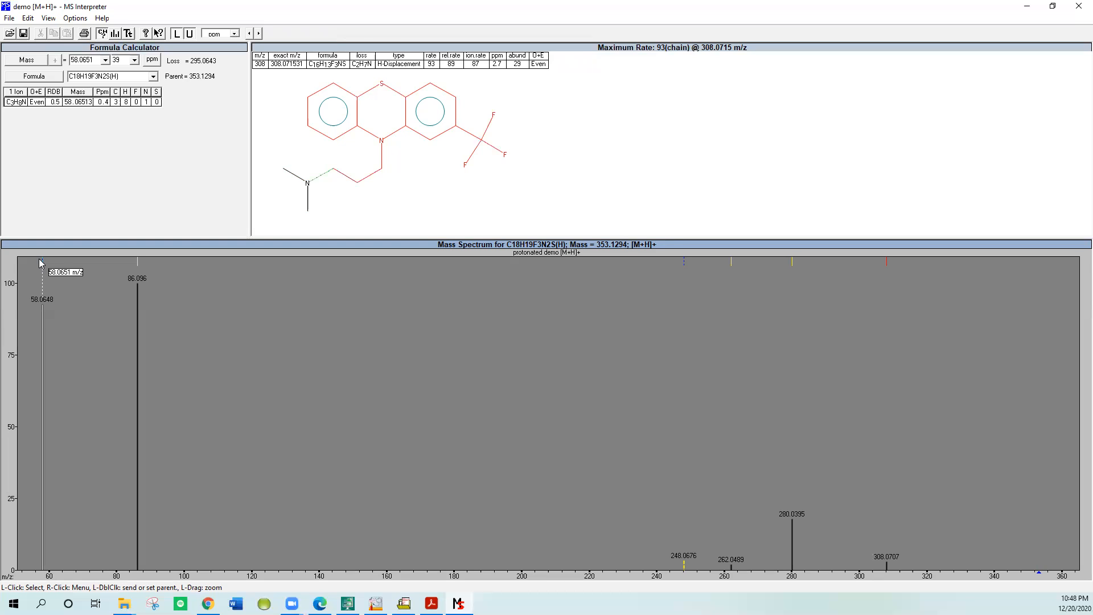
click(41, 279)
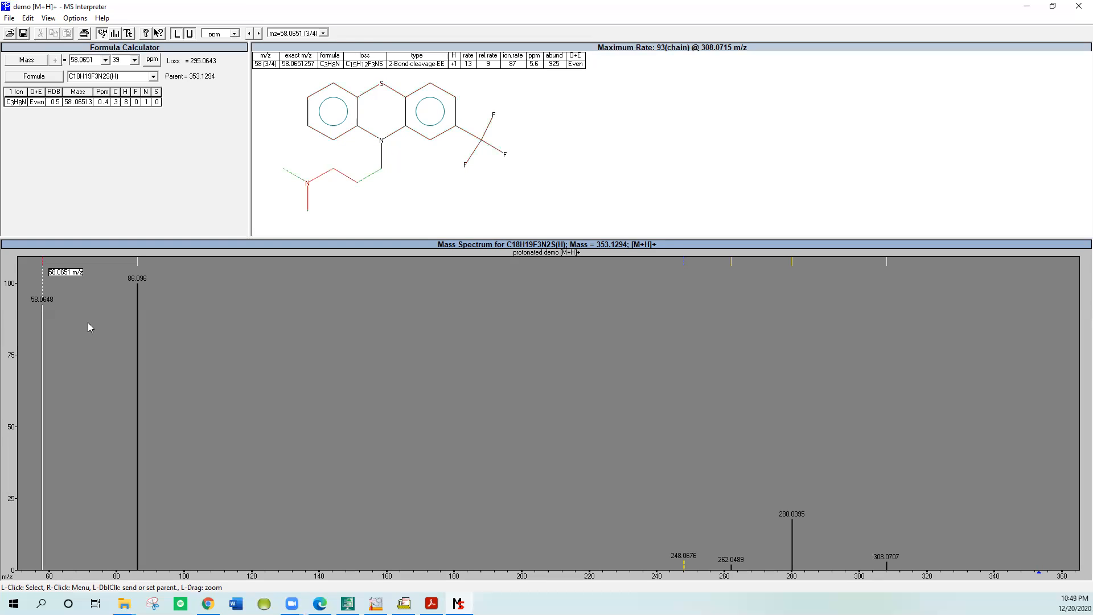
mouse_move(886, 433)
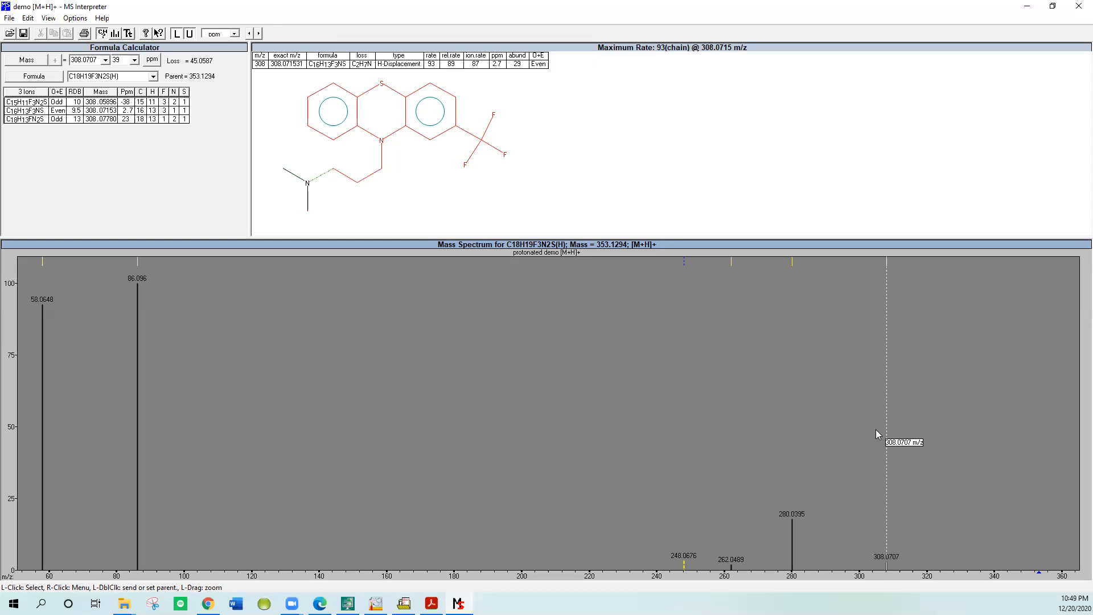
mouse_move(342, 363)
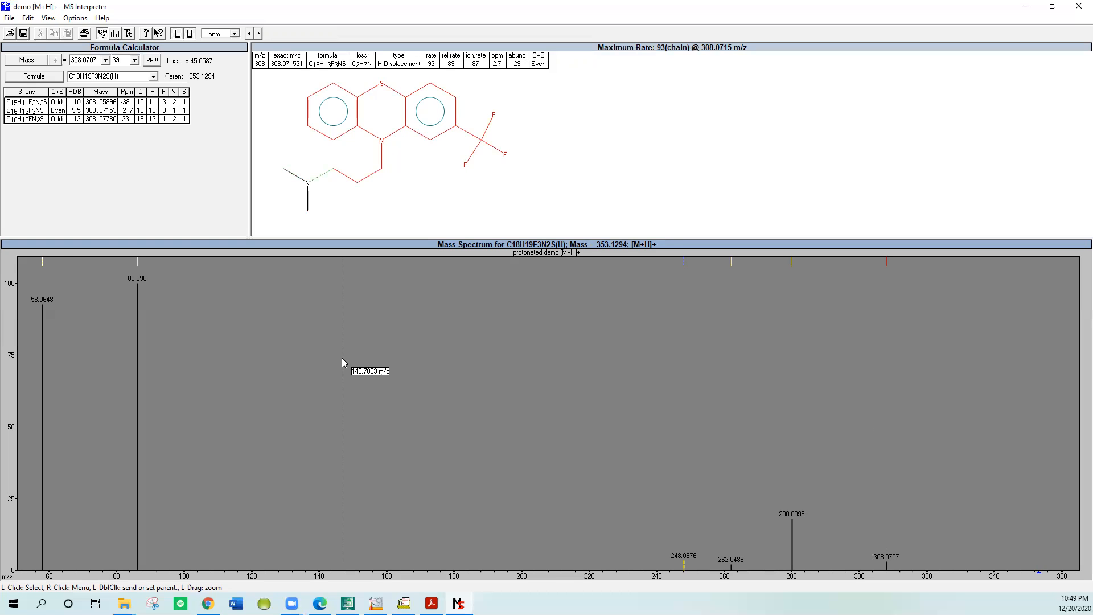
mouse_move(342, 334)
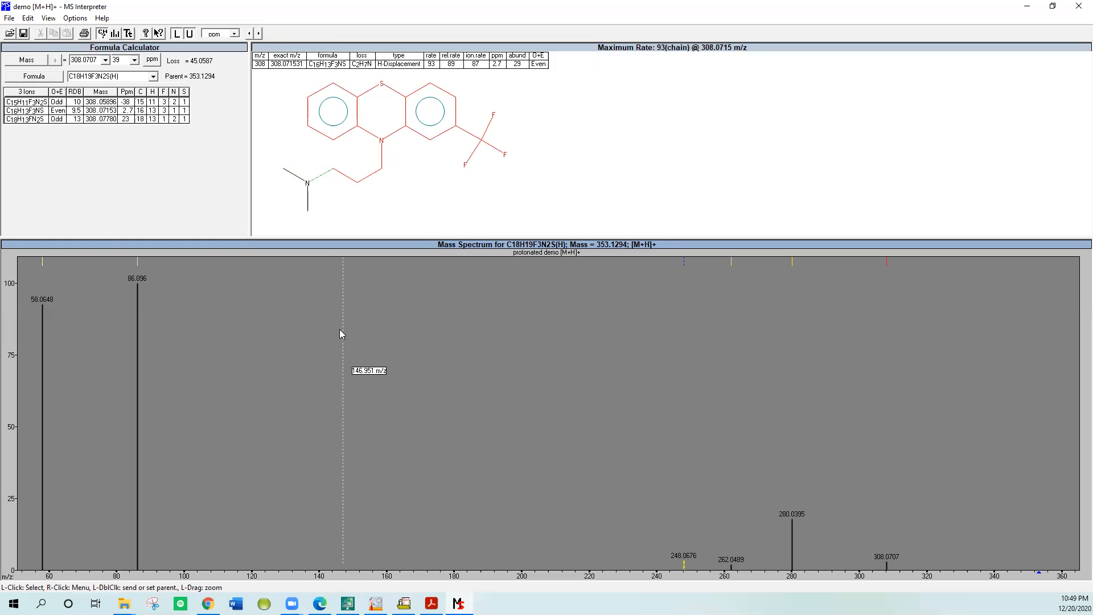
mouse_move(376, 303)
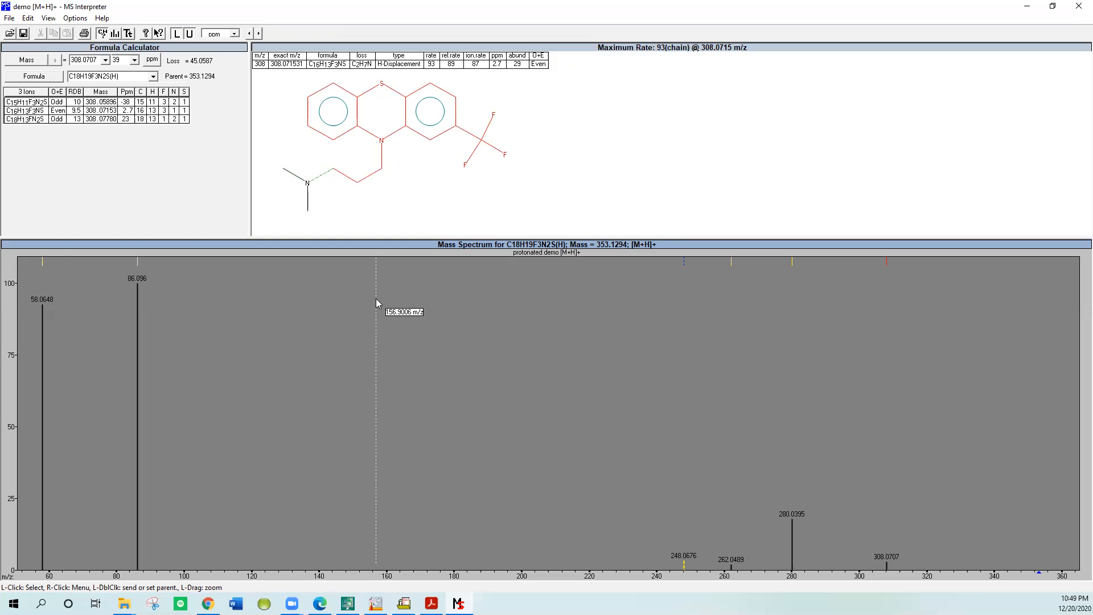
- Show the spectrum view's context menu with its Options and Show Mouse Position entries
right_click(377, 303)
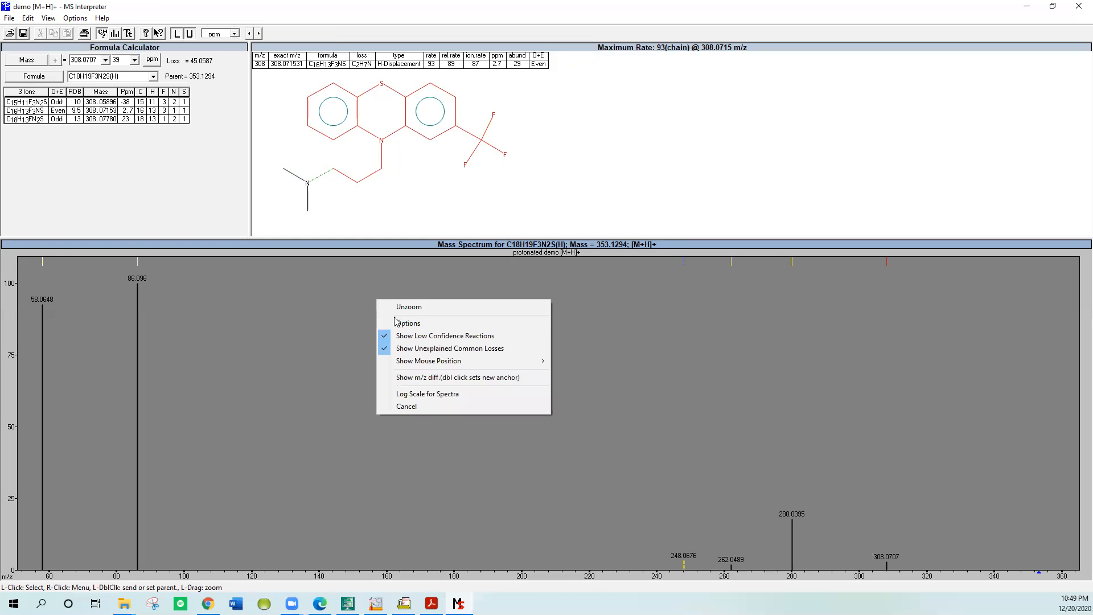
mouse_move(408, 322)
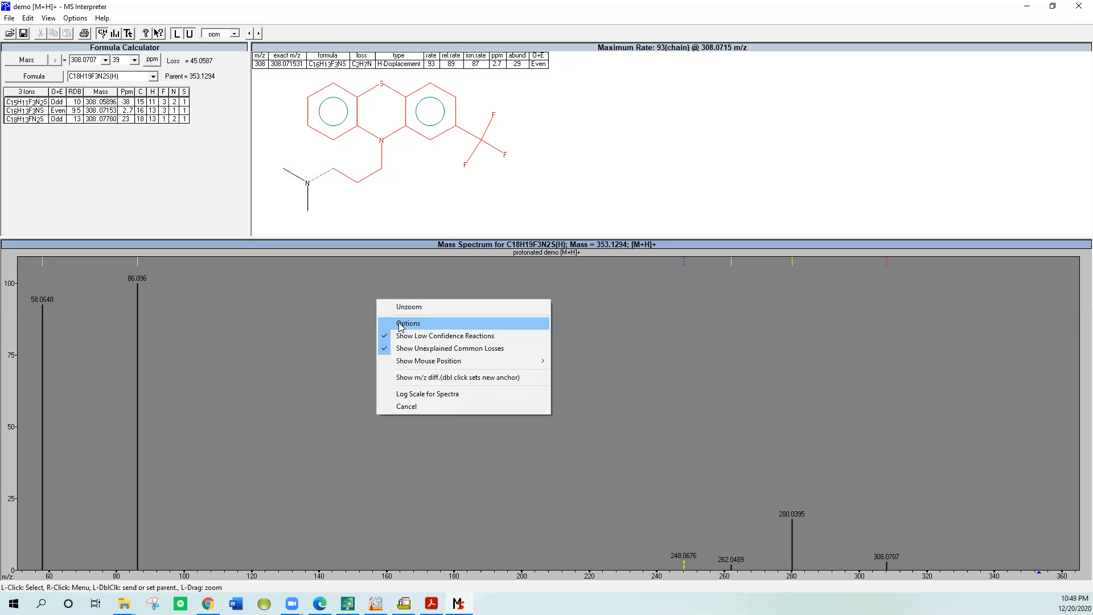
mouse_move(402, 359)
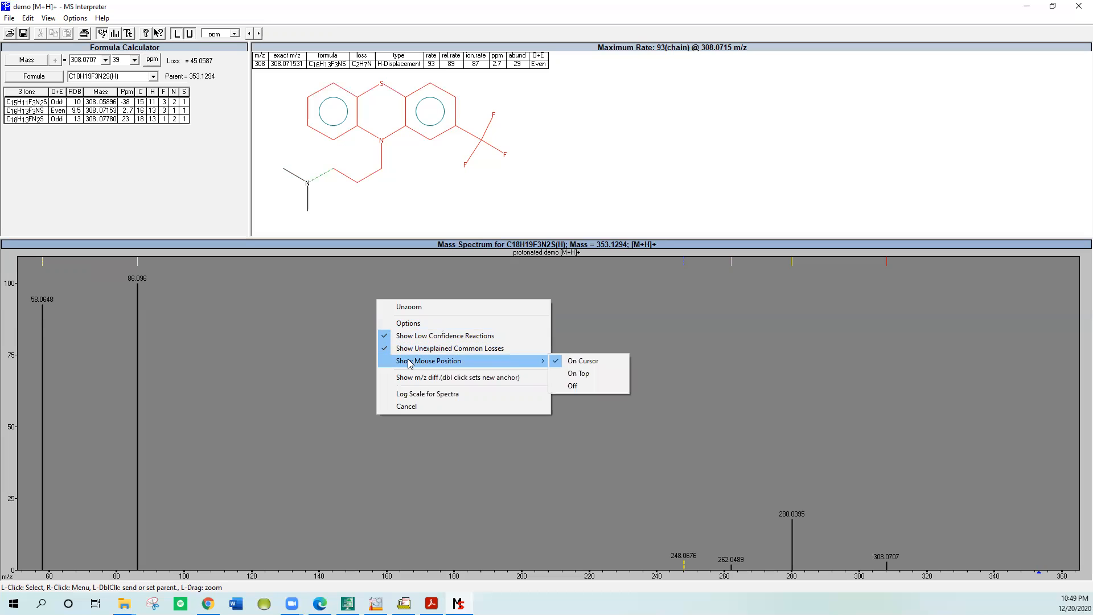
mouse_move(583, 361)
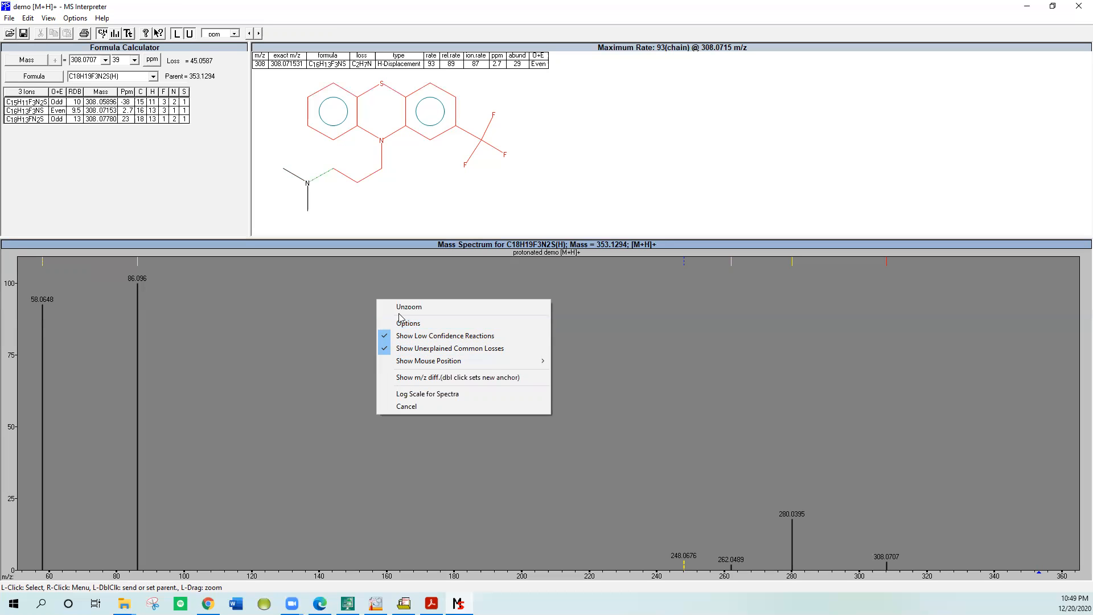
mouse_move(406, 319)
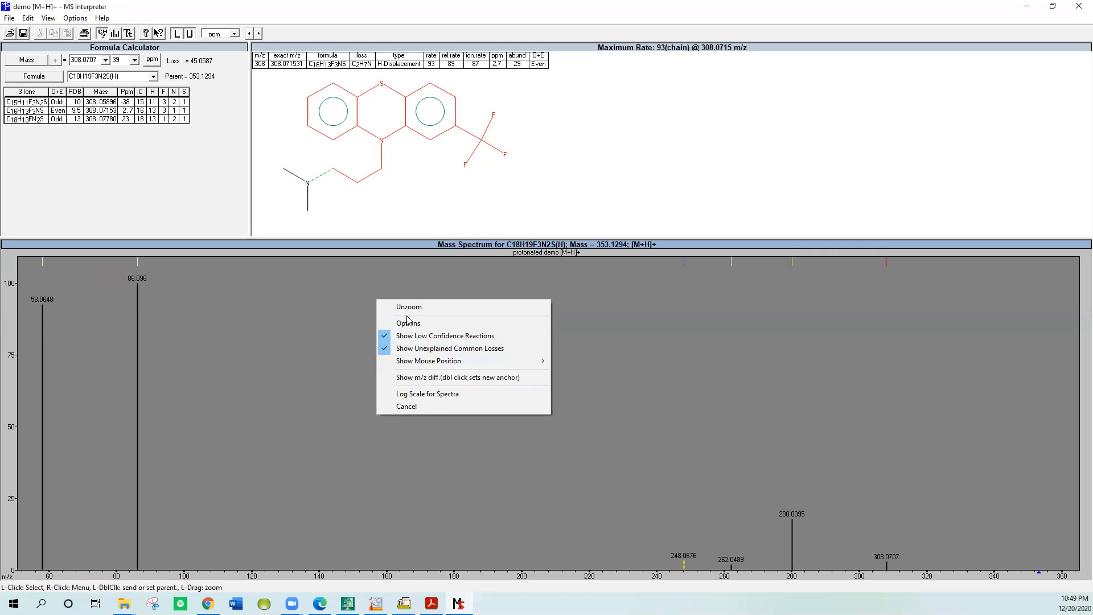
mouse_move(408, 318)
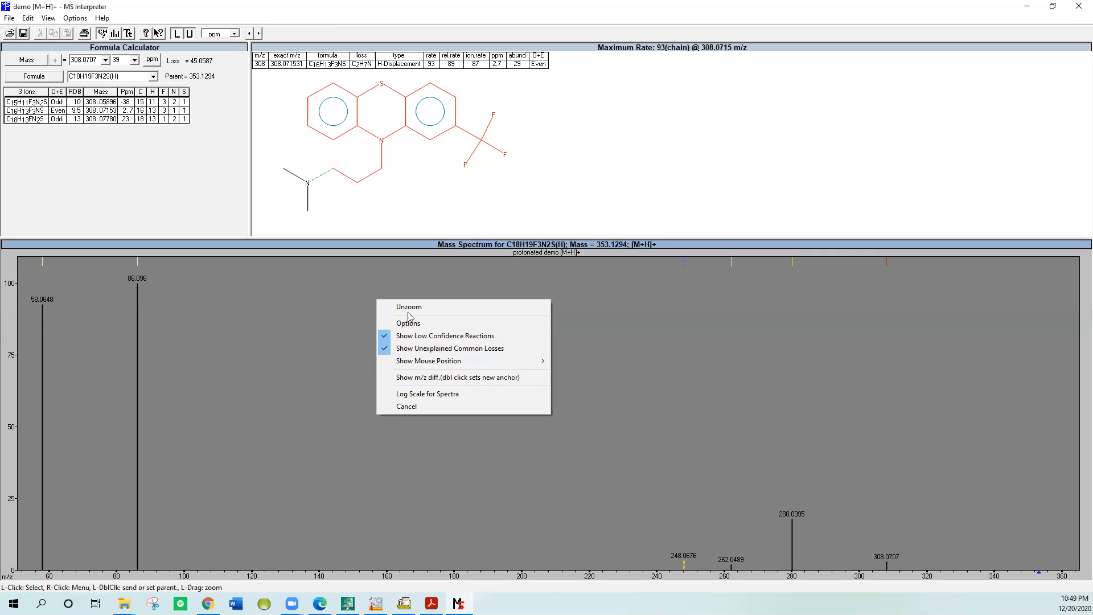
mouse_move(408, 322)
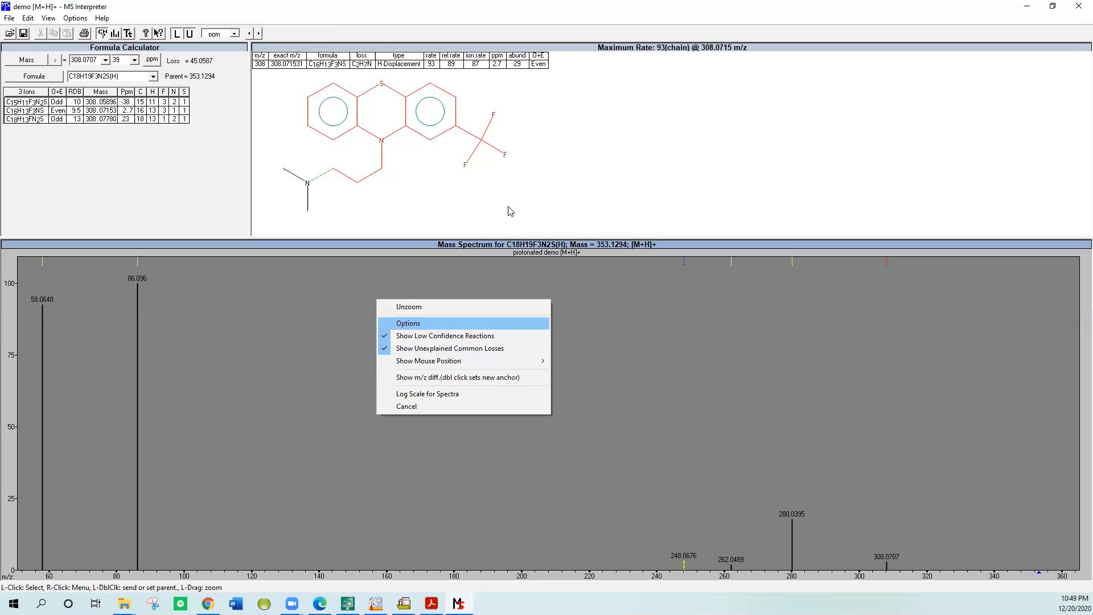
- In the spectrum Options, keep imported spectra set to Protonated and confirm with OK
click(407, 322)
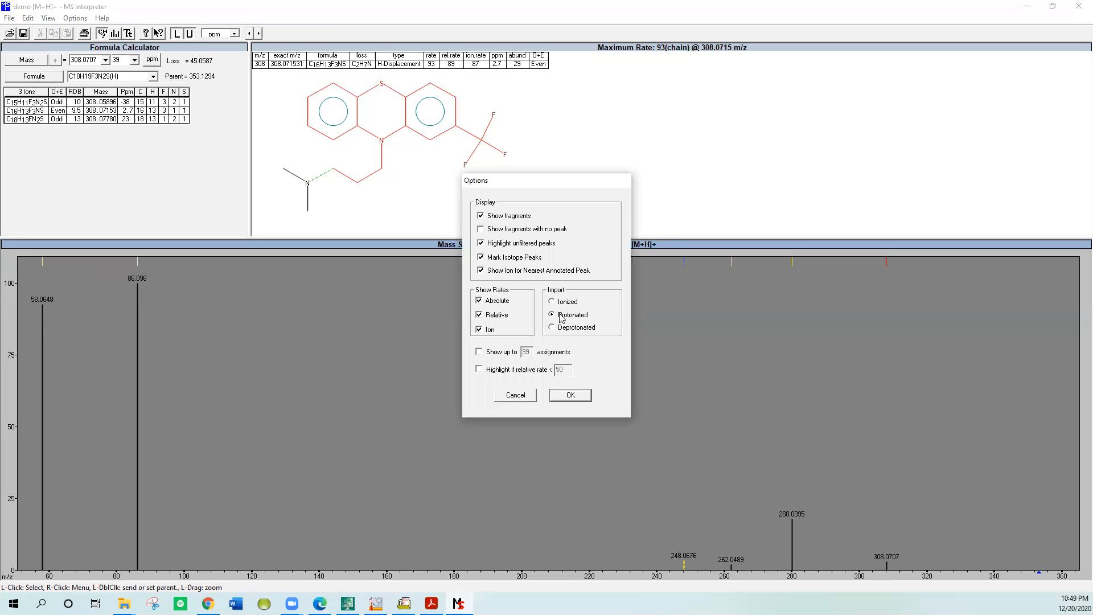
mouse_move(554, 317)
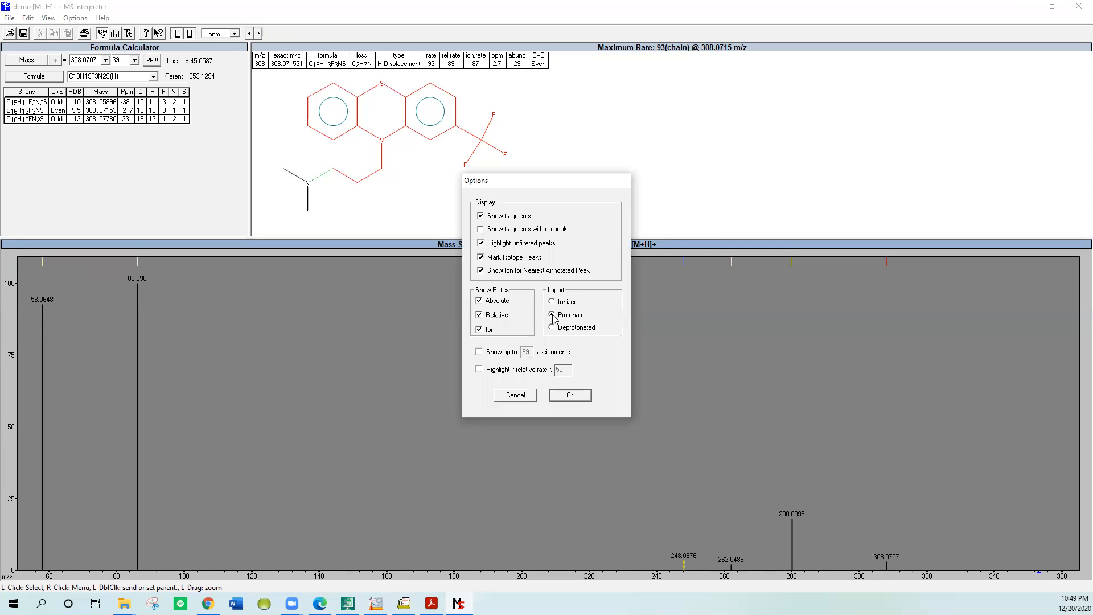
click(552, 315)
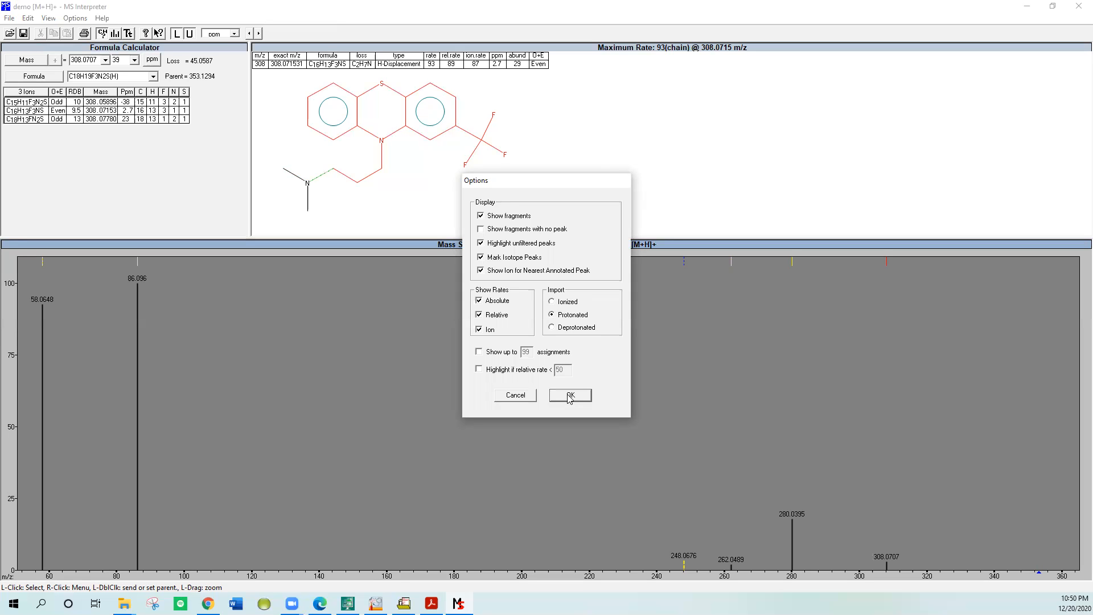
mouse_move(377, 303)
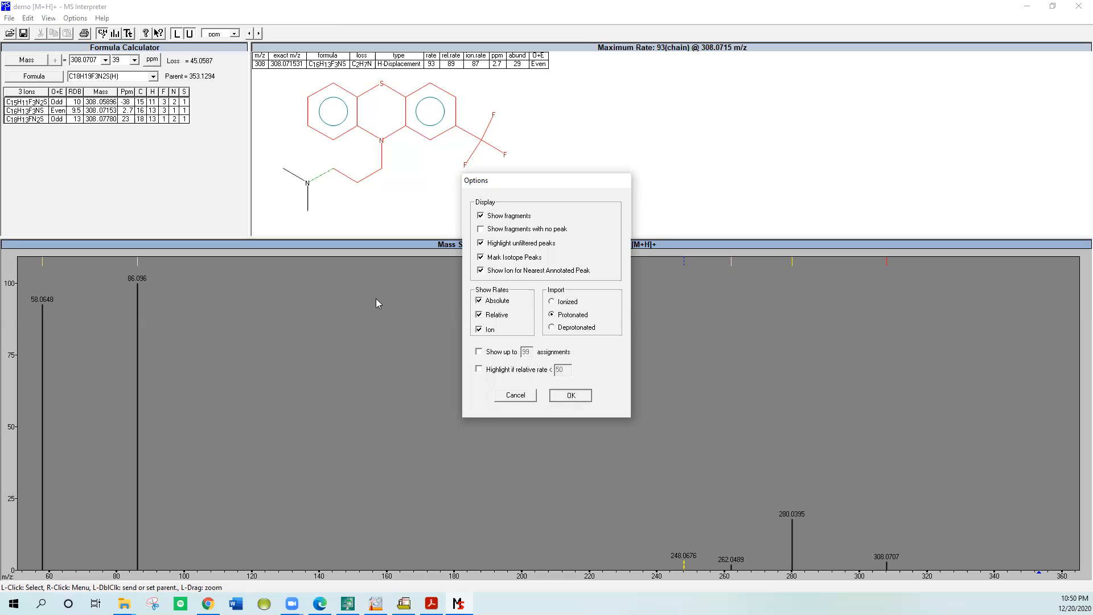
click(569, 395)
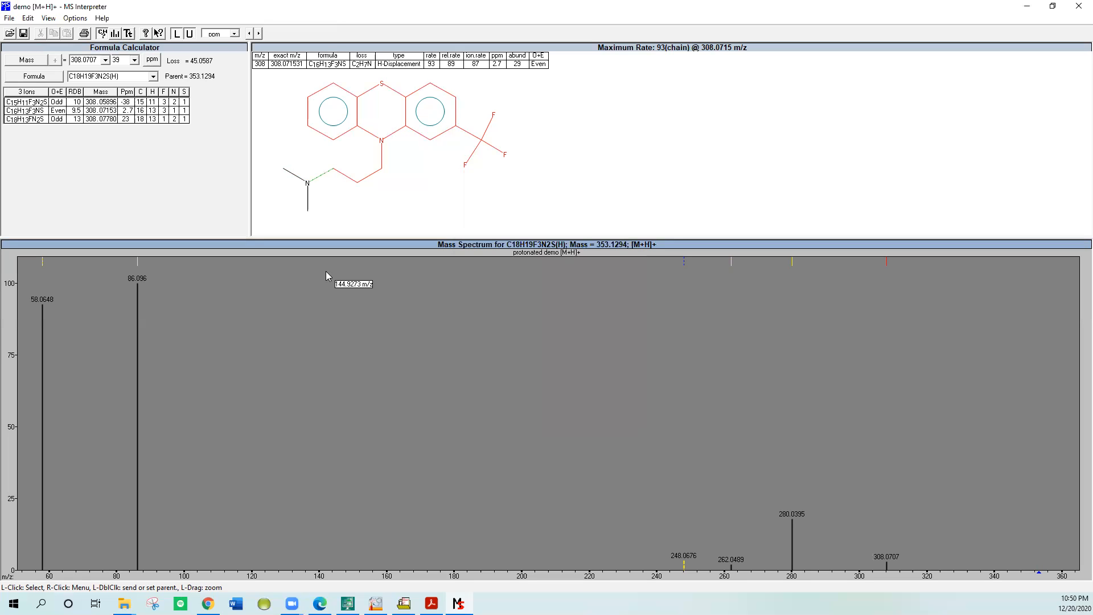
mouse_move(375, 233)
text(72)
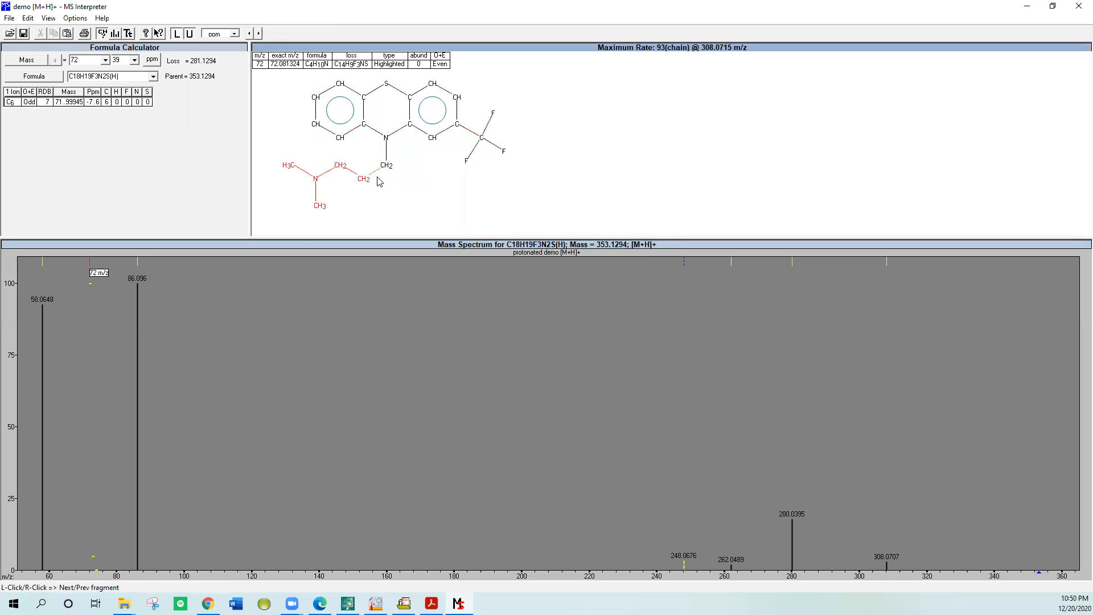
mouse_move(357, 147)
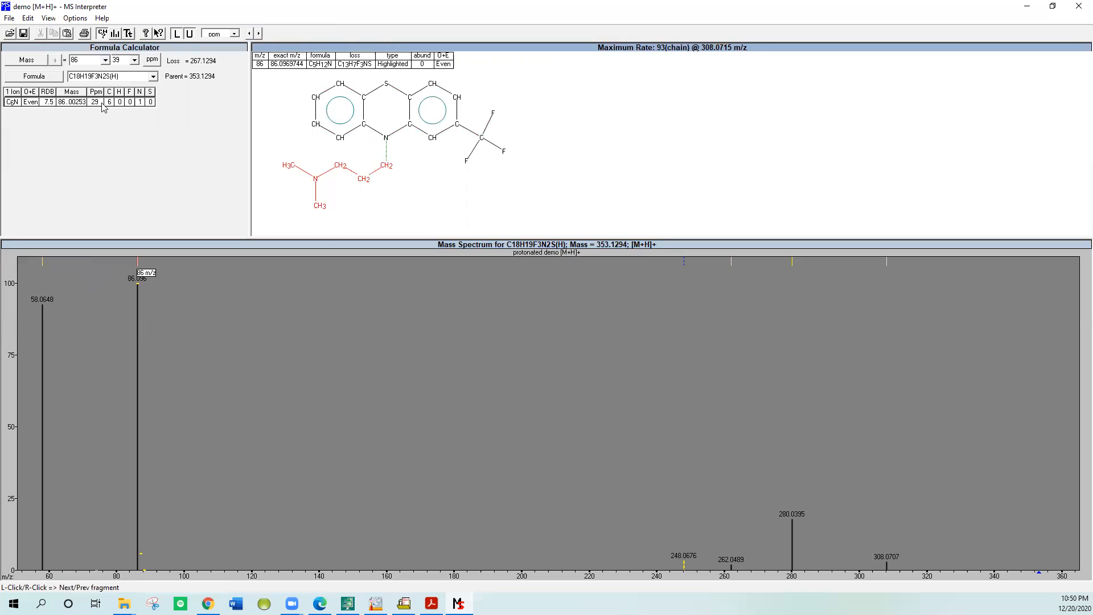
mouse_move(426, 176)
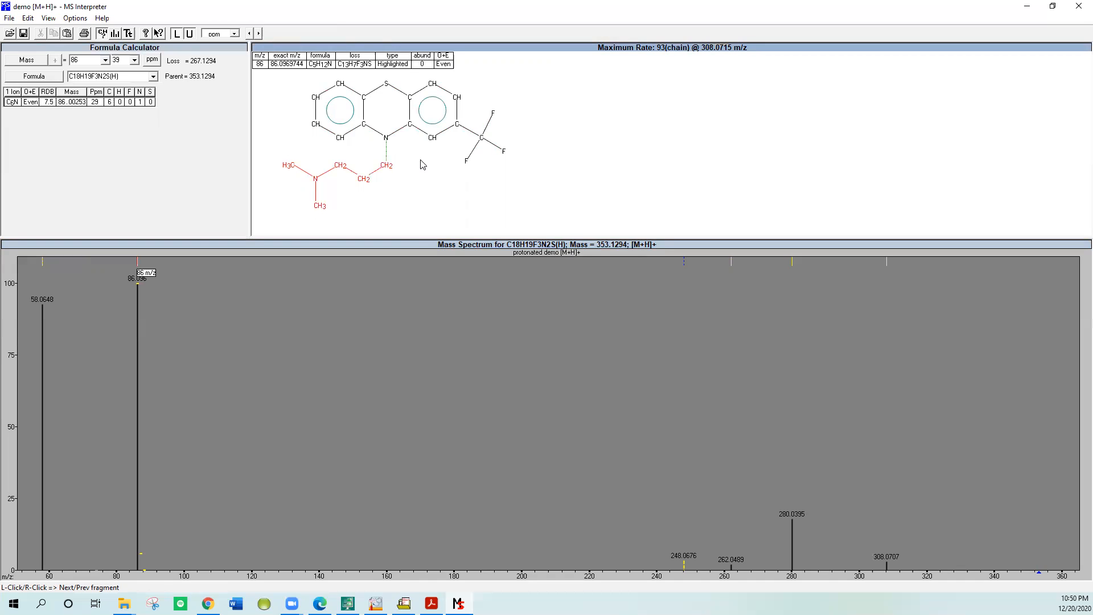
mouse_move(150, 277)
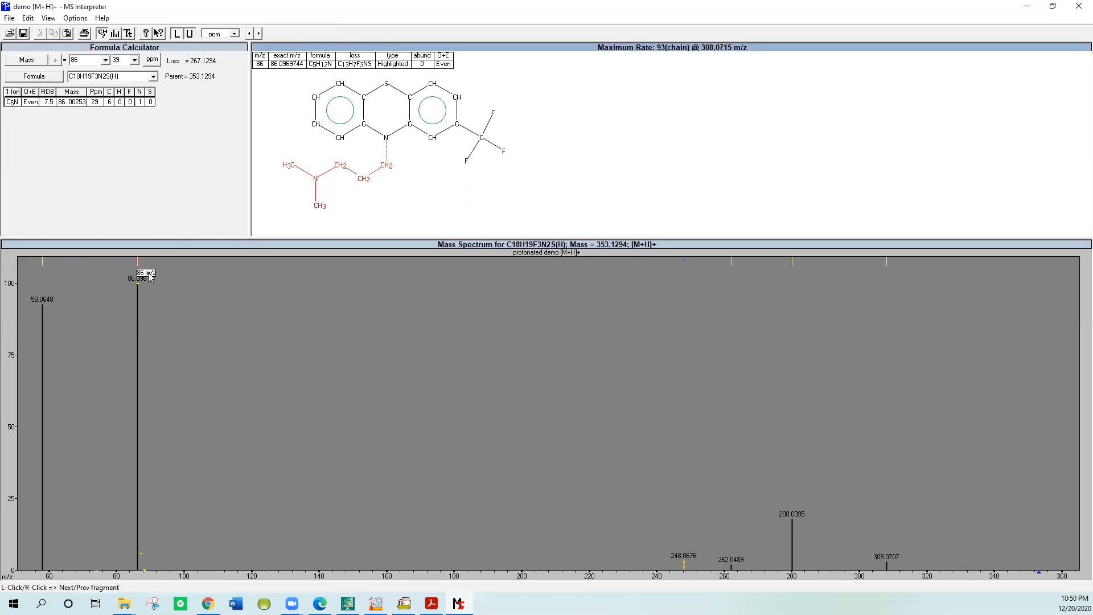
- Select the 86 m/z peak to show its C5H12N dimethylaminopropyl side-chain fragment with loss C13H7F3NS
click(137, 276)
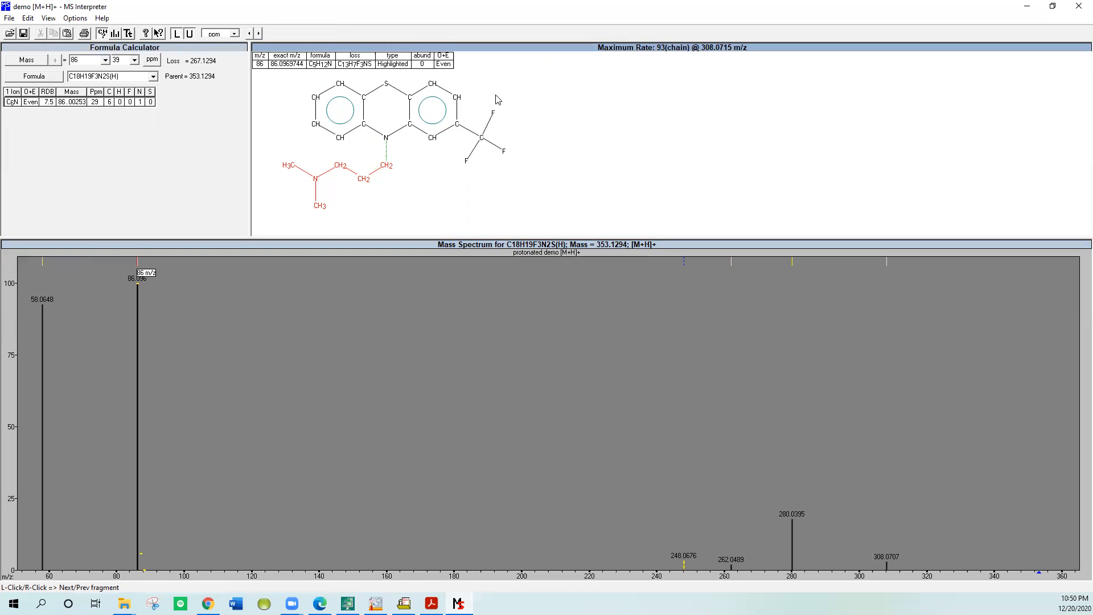
mouse_move(488, 95)
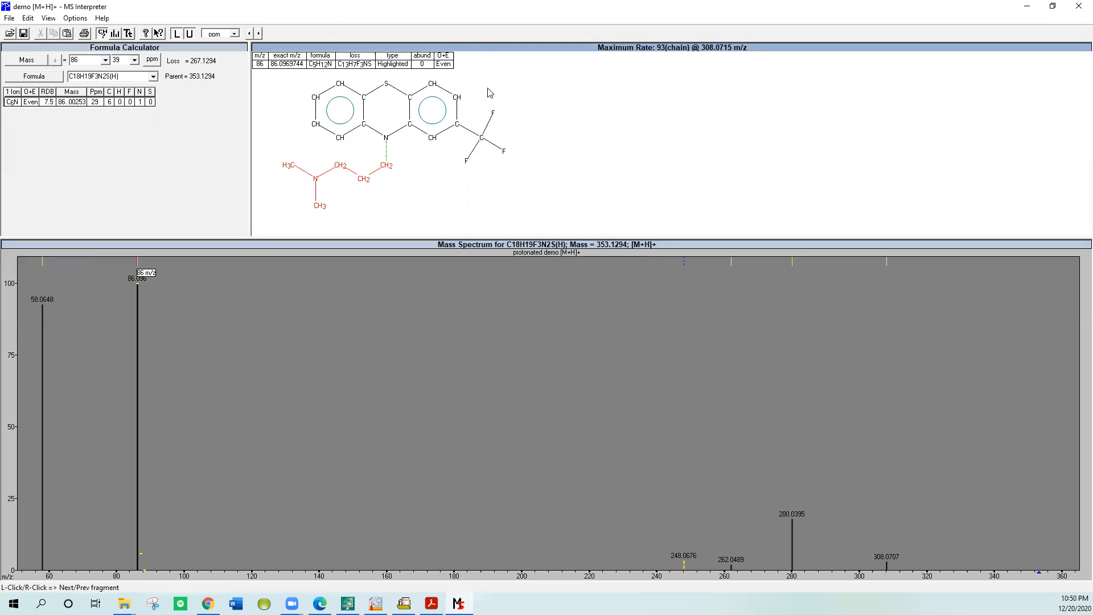
mouse_move(425, 71)
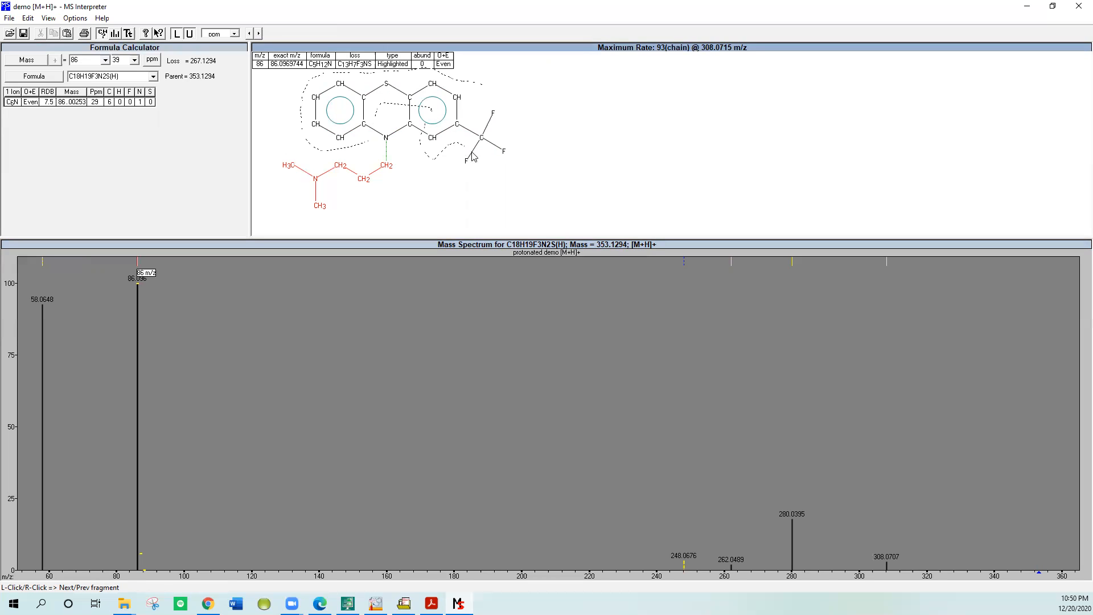
mouse_move(502, 123)
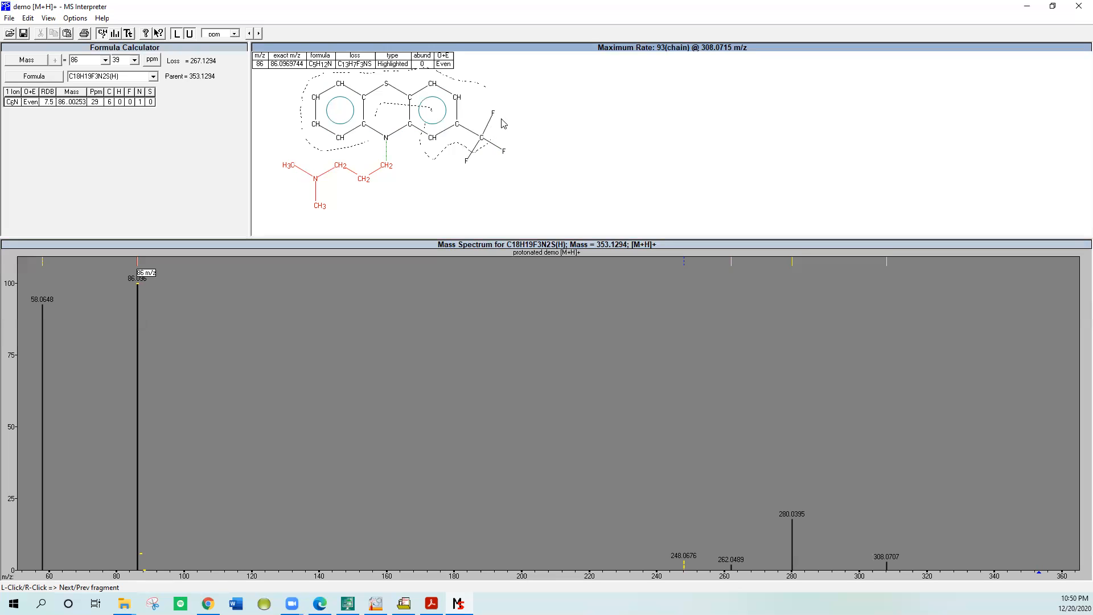
mouse_move(240, 181)
text(202)
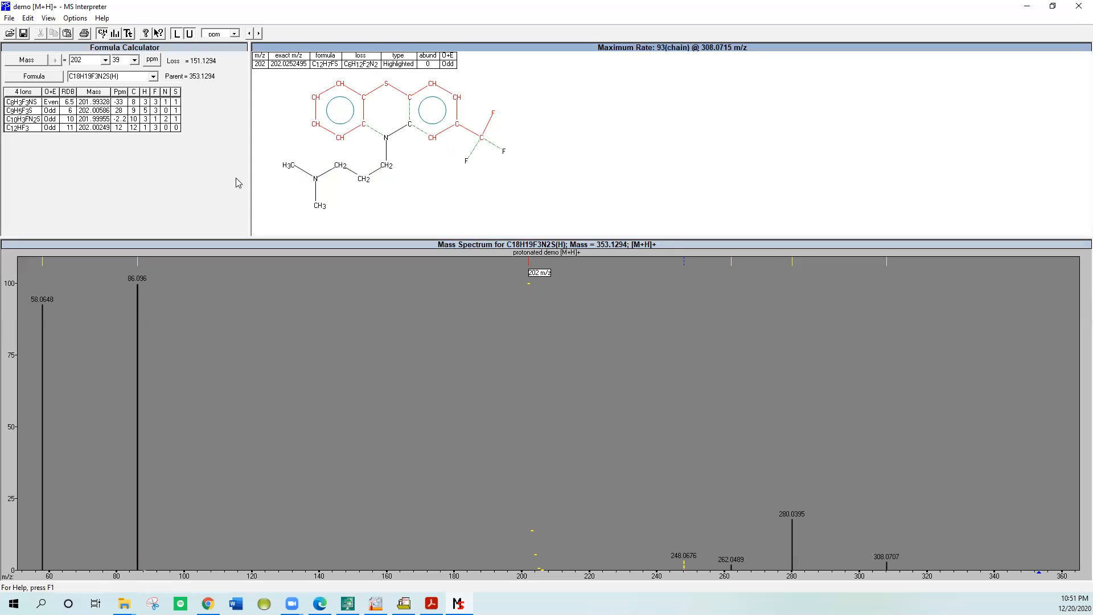
mouse_move(569, 120)
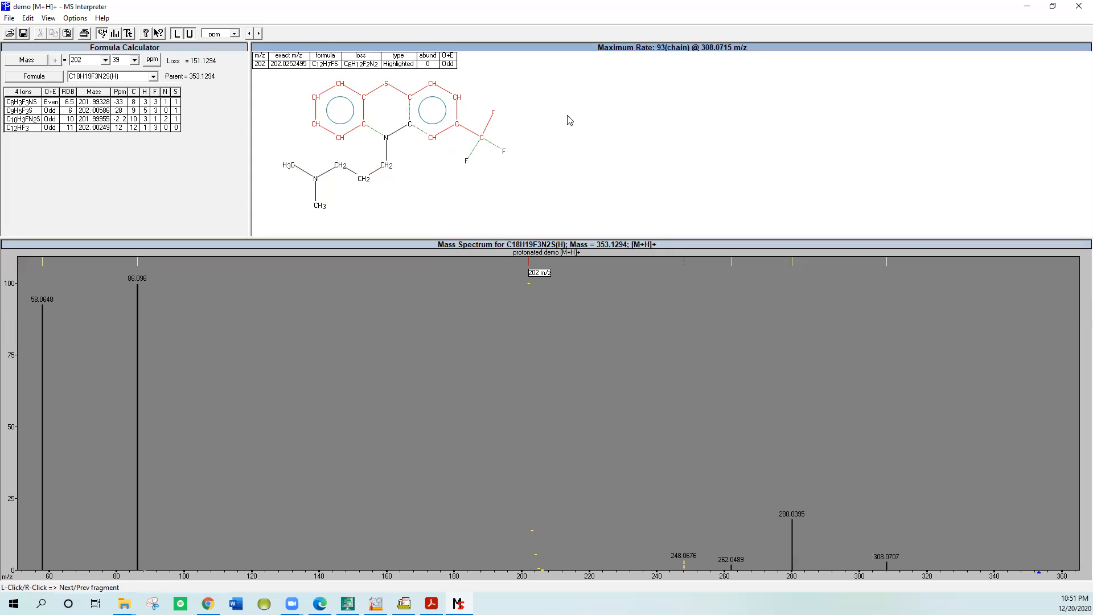
mouse_move(572, 151)
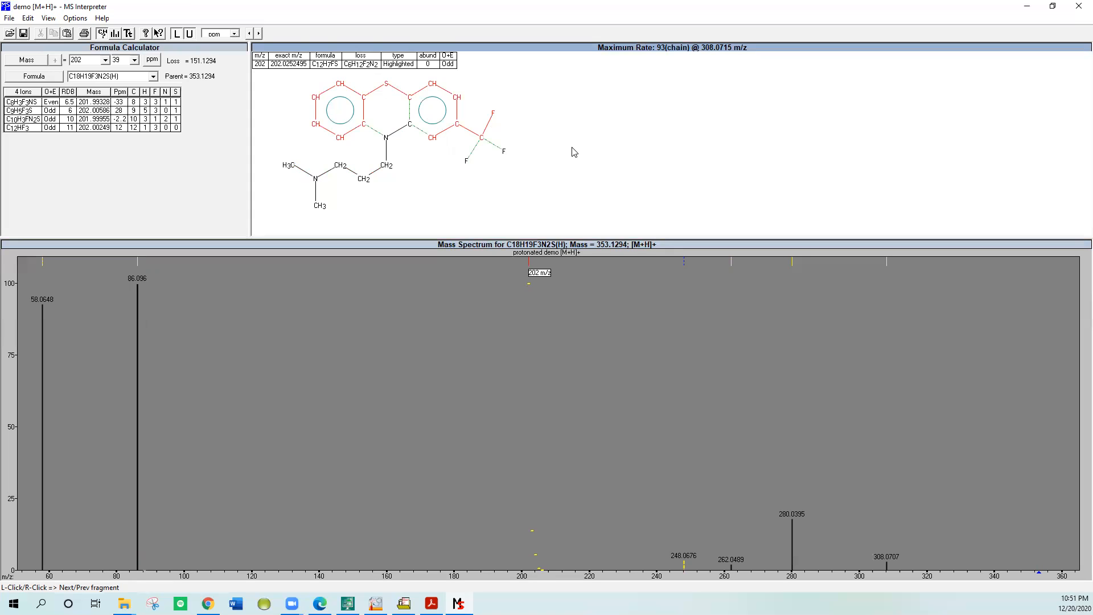
mouse_move(411, 567)
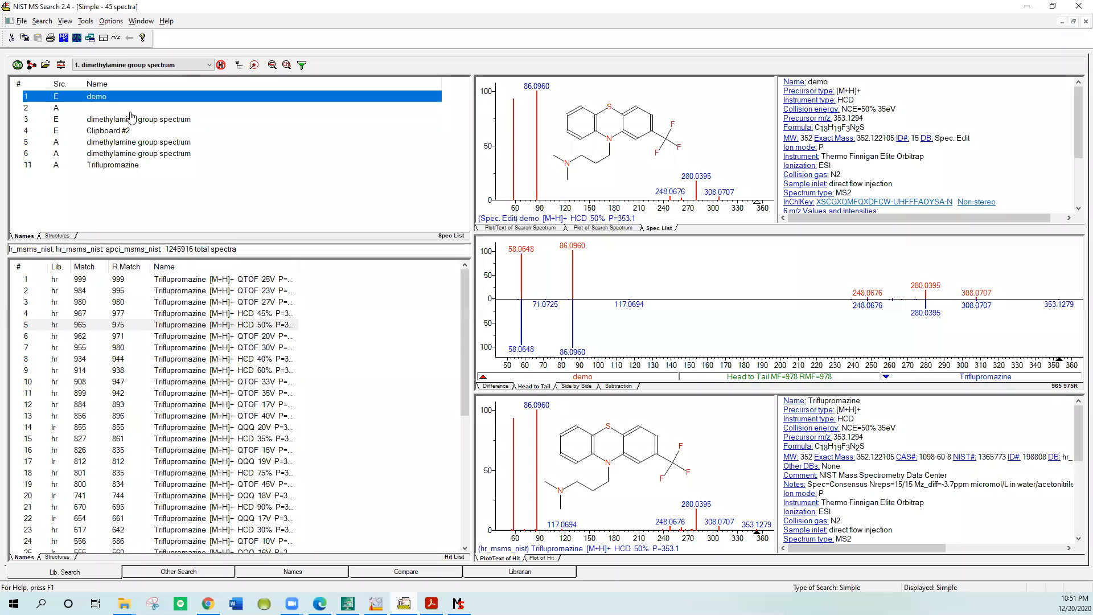
- Send the unnamed second spectrum in the Spec List to MS Interpreter via Send To
click(112, 108)
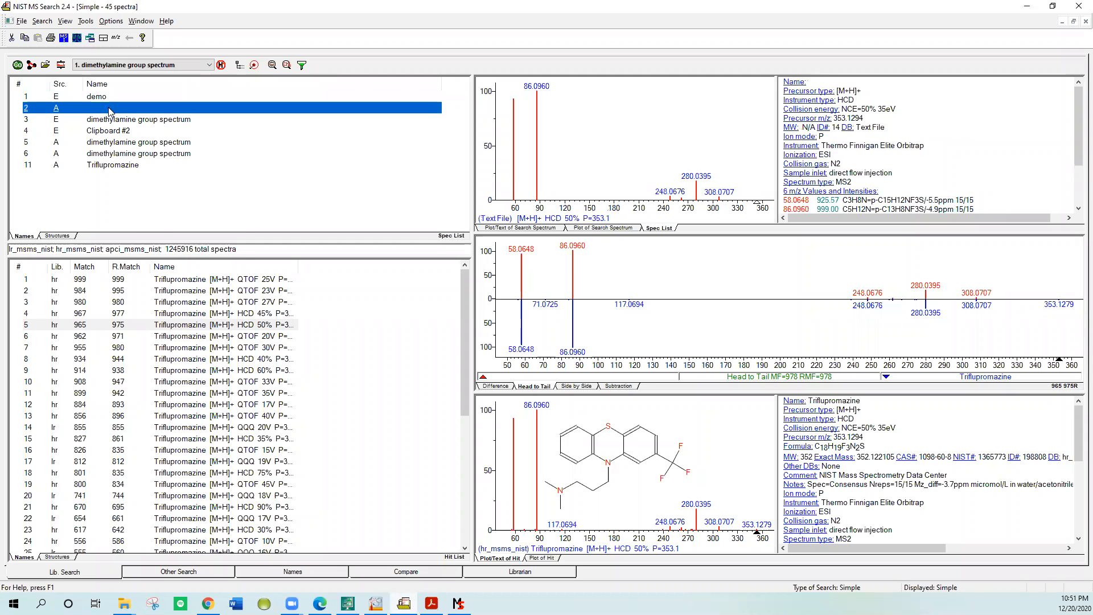
right_click(108, 113)
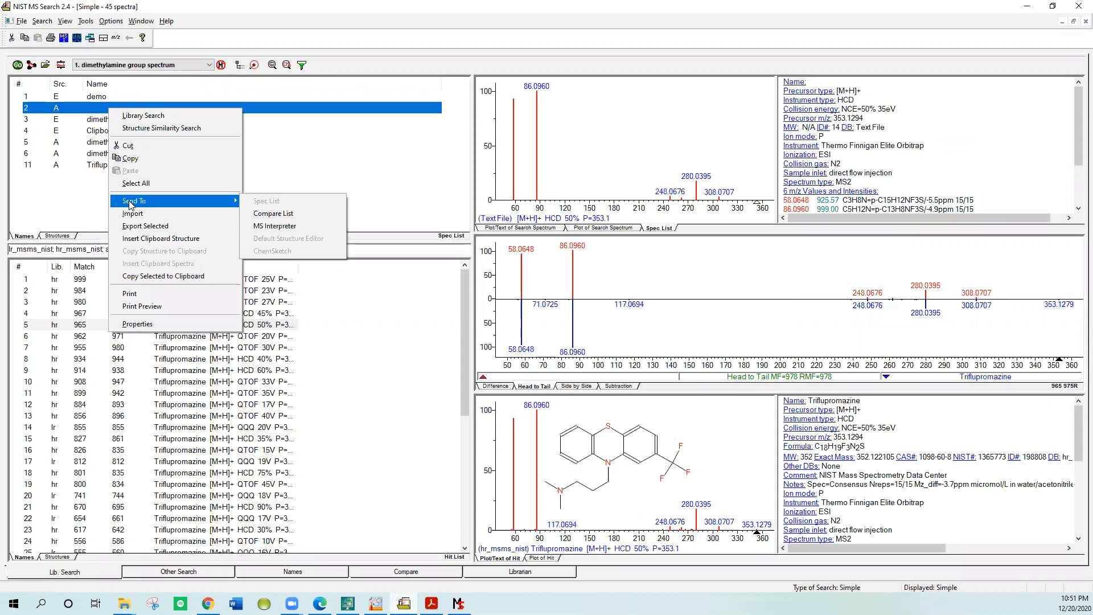
mouse_move(274, 226)
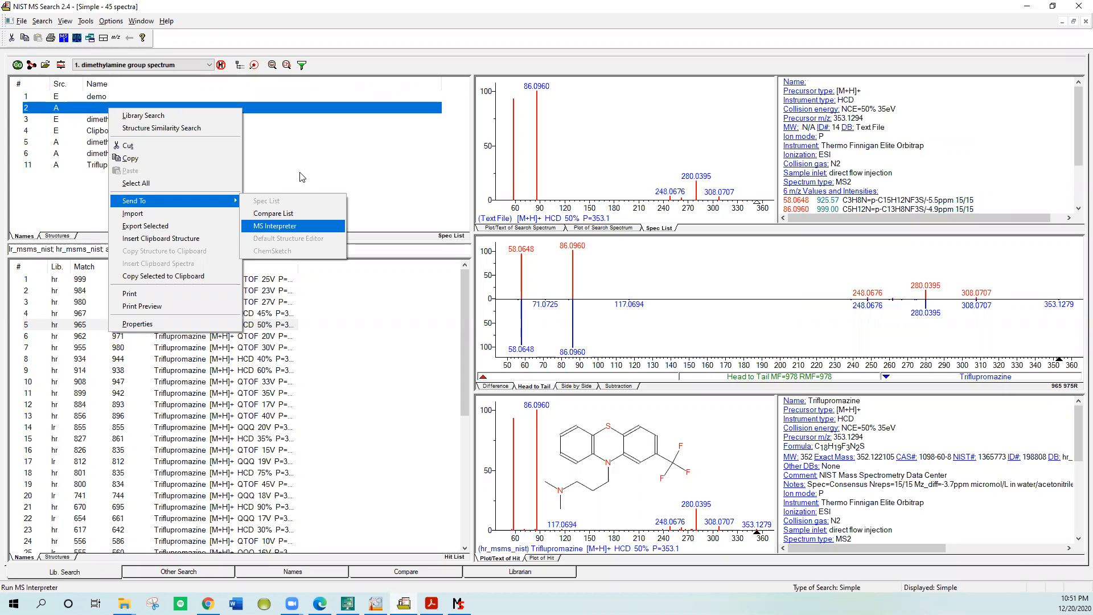
click(275, 226)
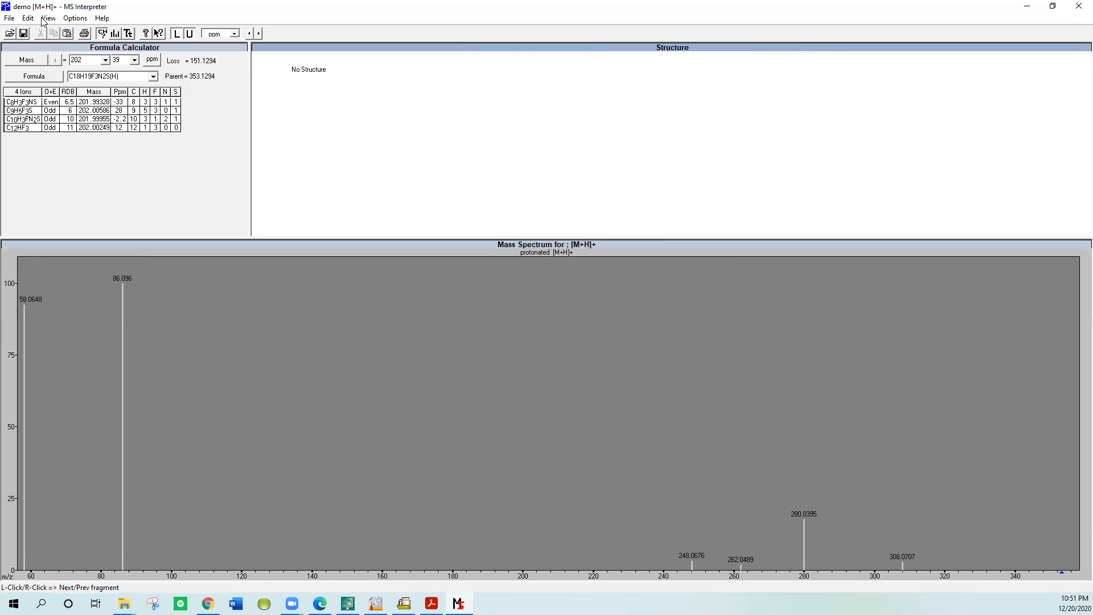
- Load the clipboard spectrum with its phenothiazine structure, showing 86.096 assigned C5H12N by H-displacement
click(27, 18)
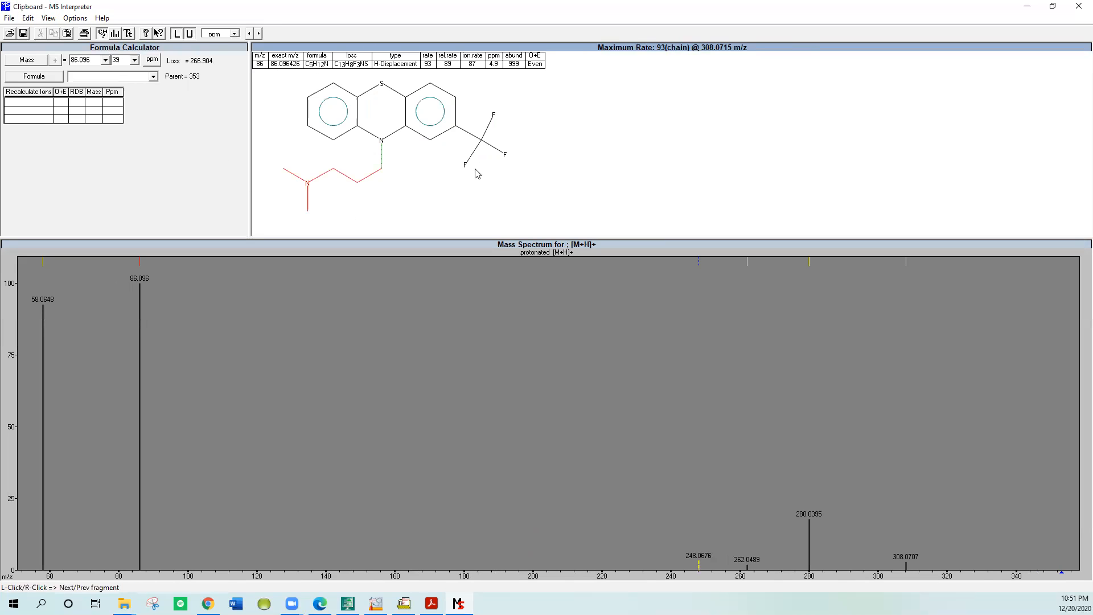
mouse_move(513, 176)
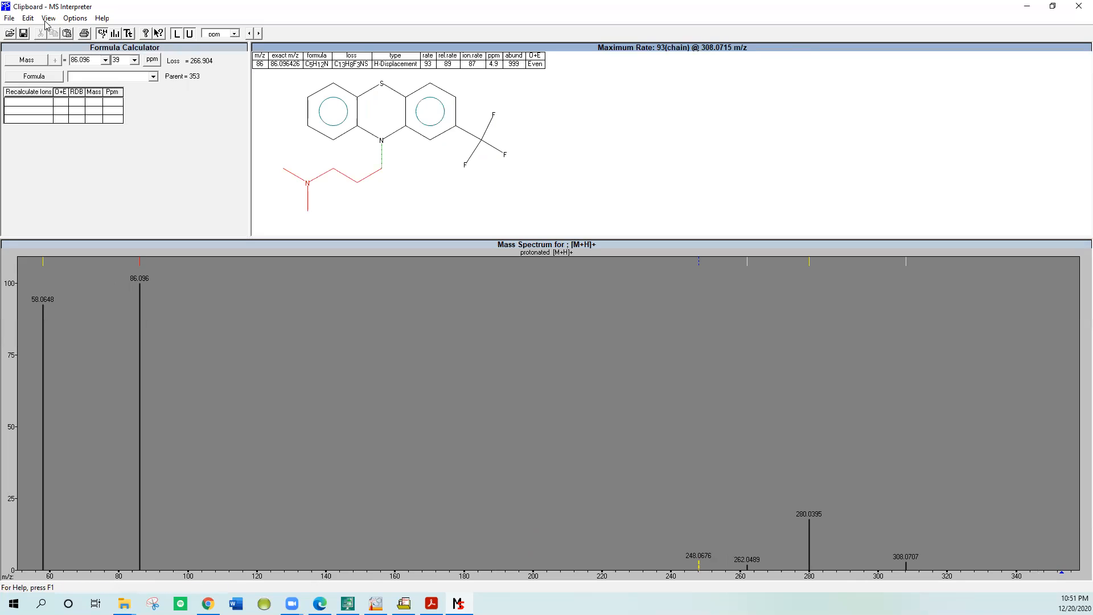
click(27, 17)
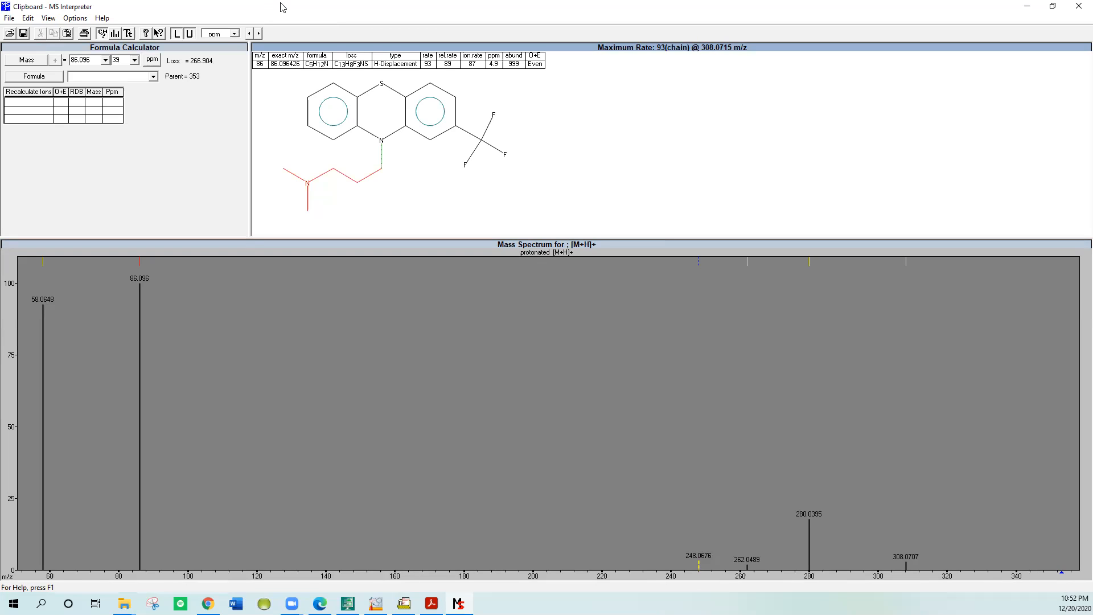
mouse_move(411, 229)
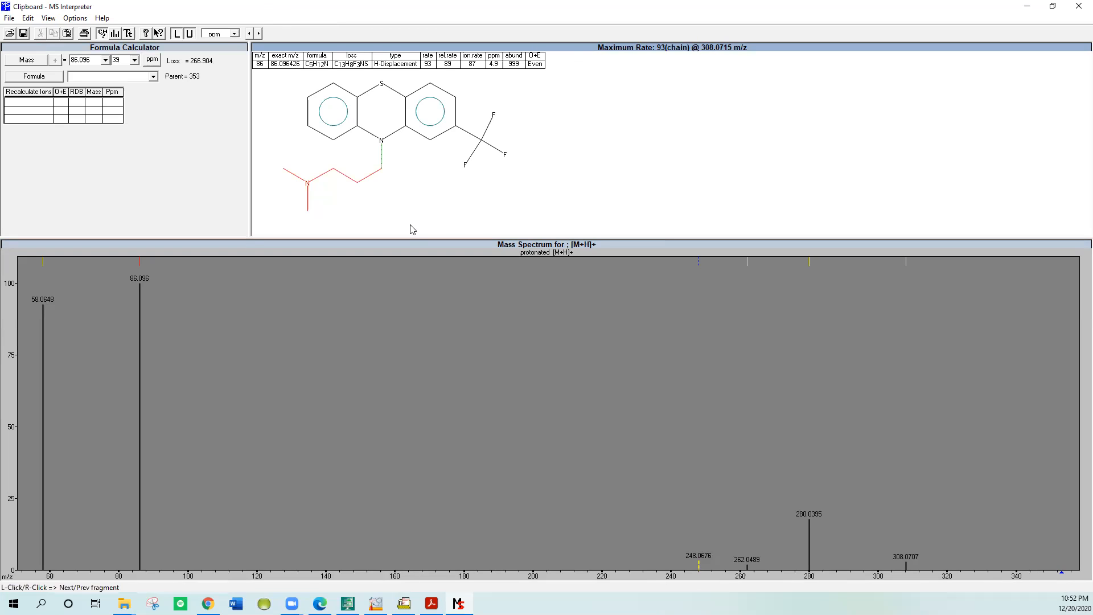
mouse_move(392, 94)
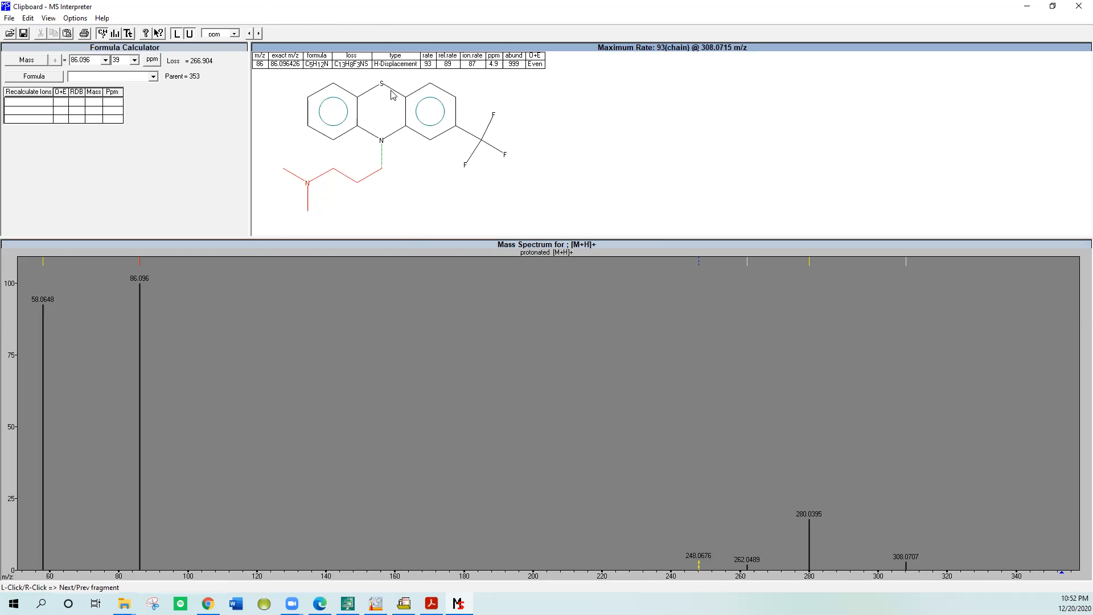
mouse_move(335, 151)
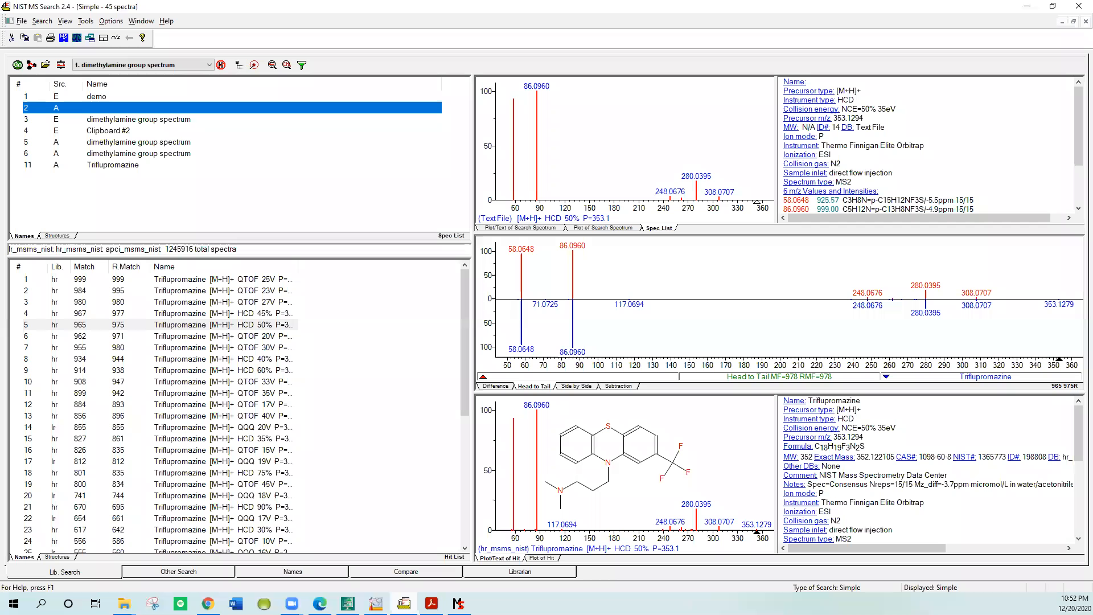
- Send the name-searched Oxycodone [M+H]+ library spectrum to MS Interpreter via Send To
scroll(down, 3)
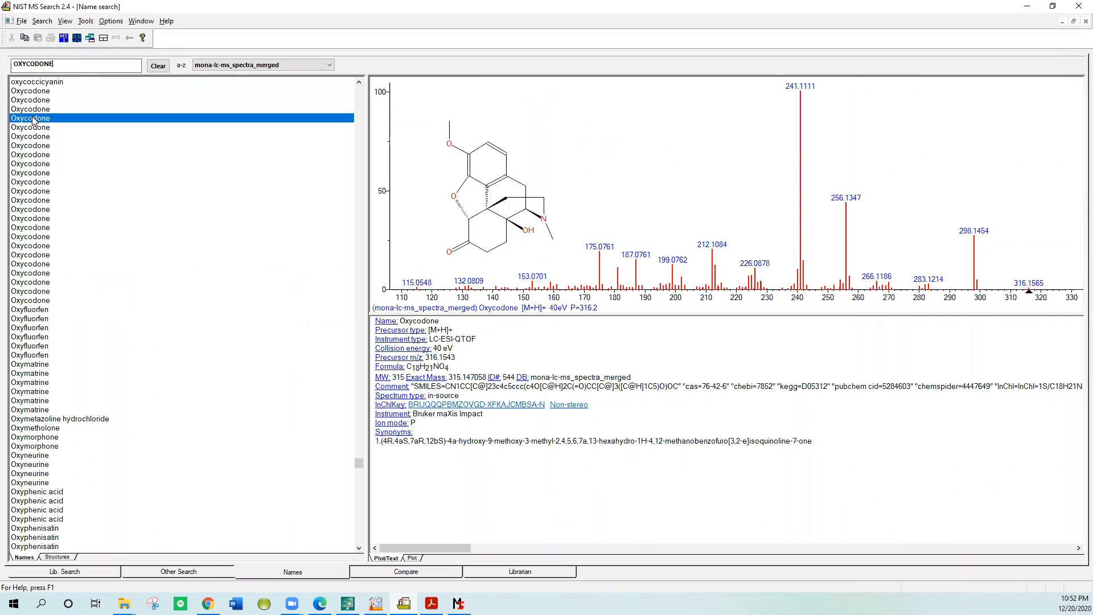
right_click(29, 117)
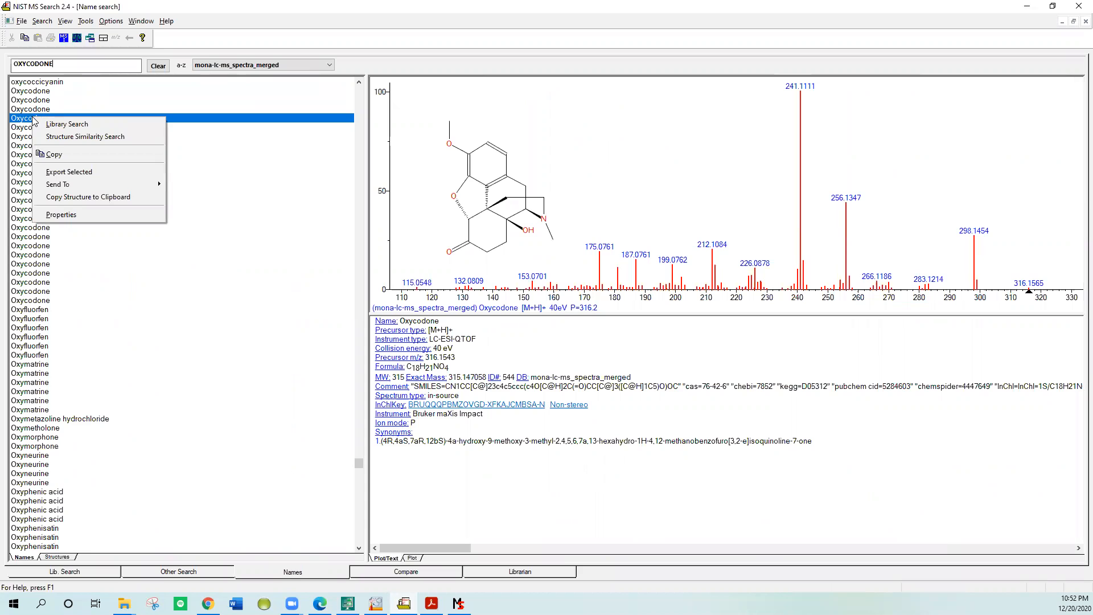
mouse_move(67, 123)
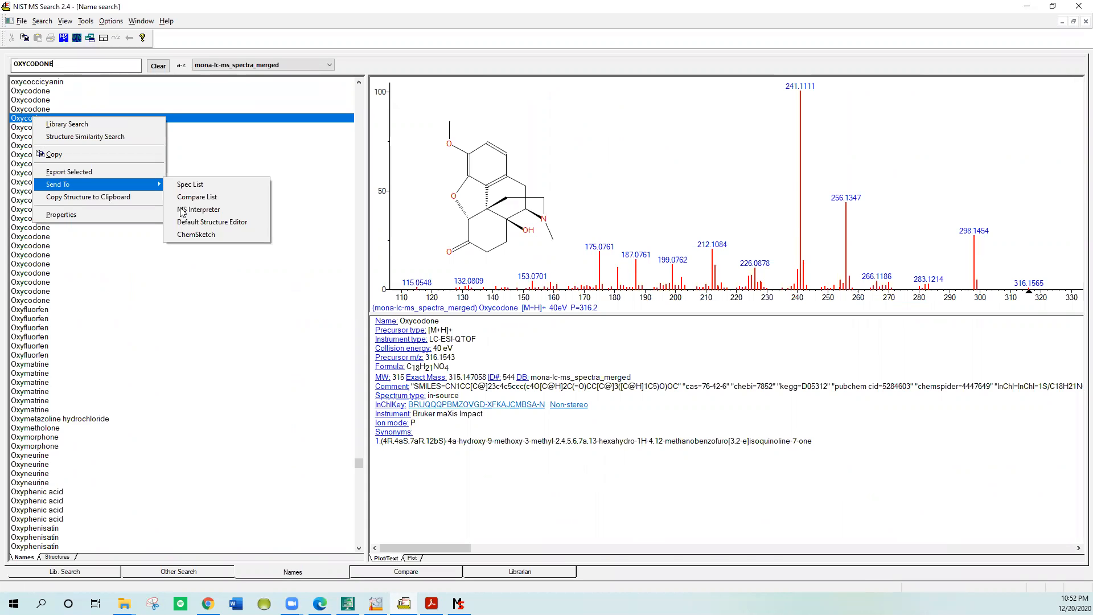
click(198, 210)
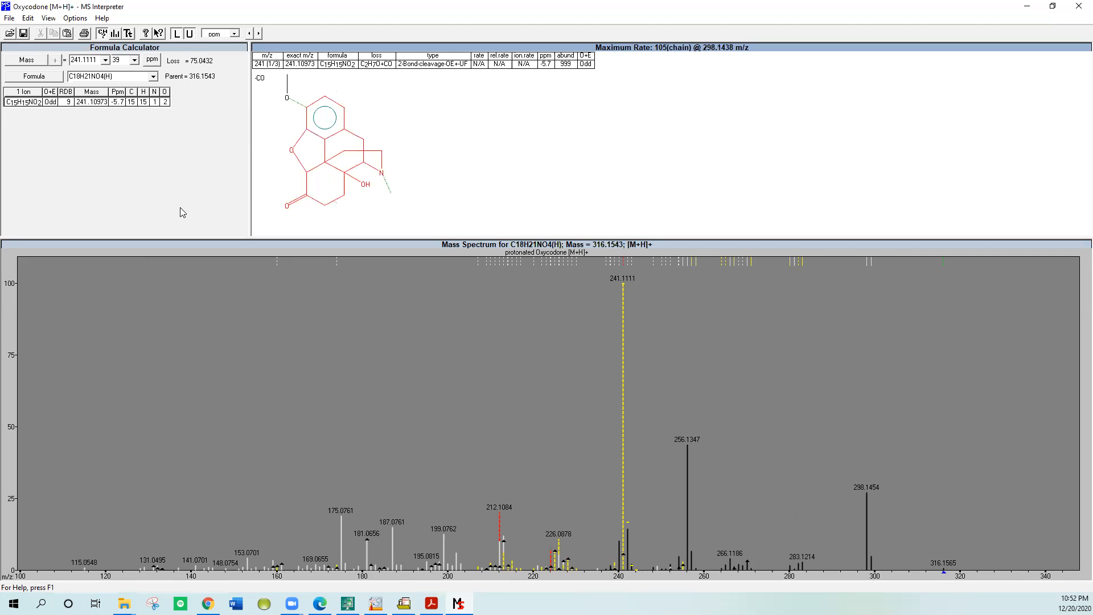
mouse_move(472, 330)
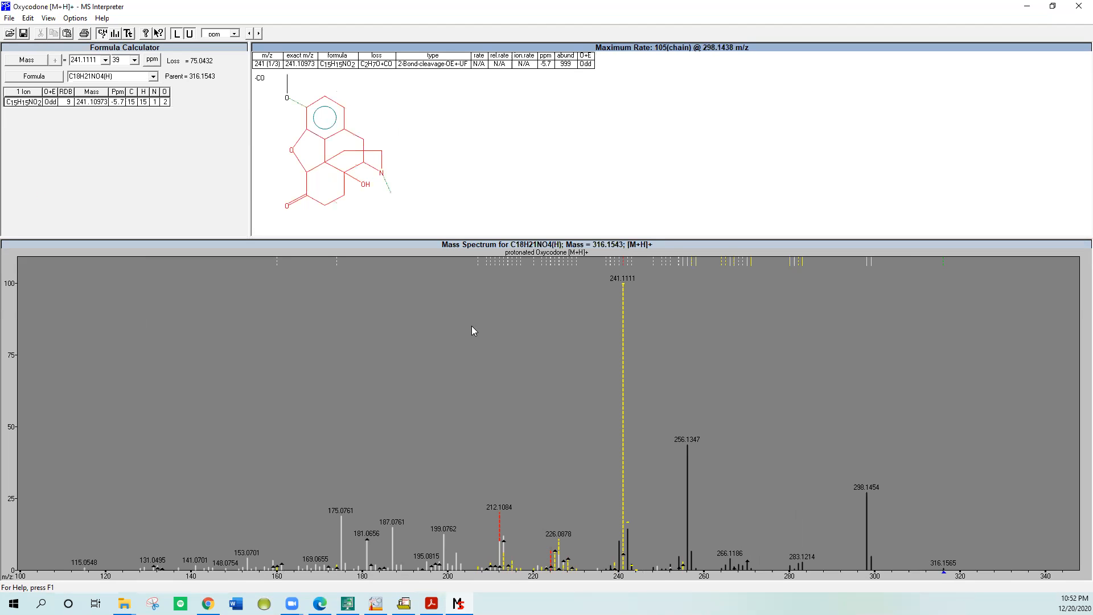
mouse_move(477, 337)
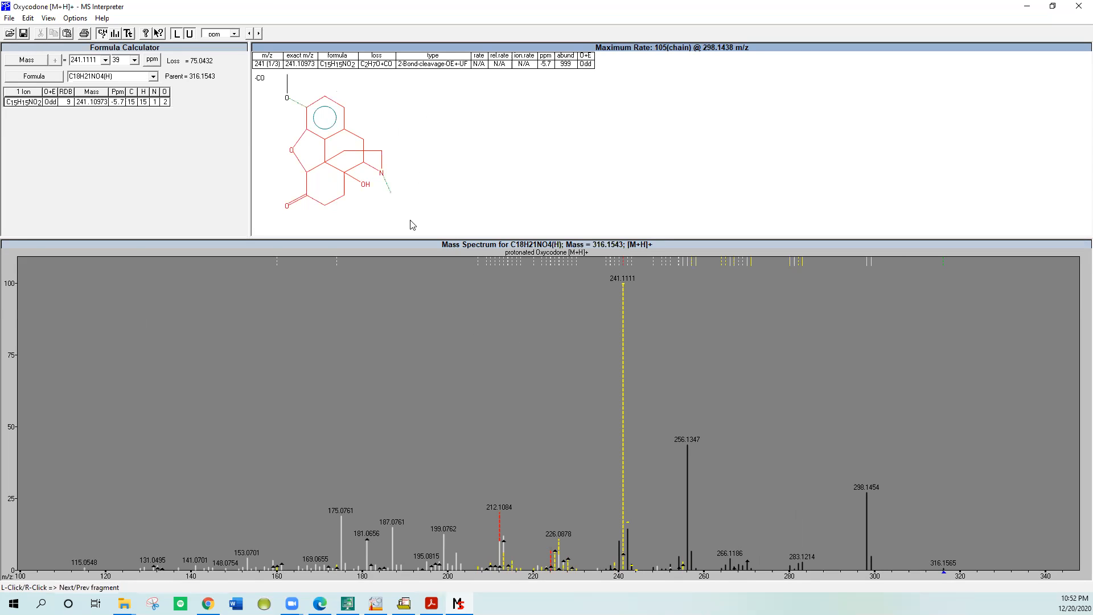
mouse_move(784, 384)
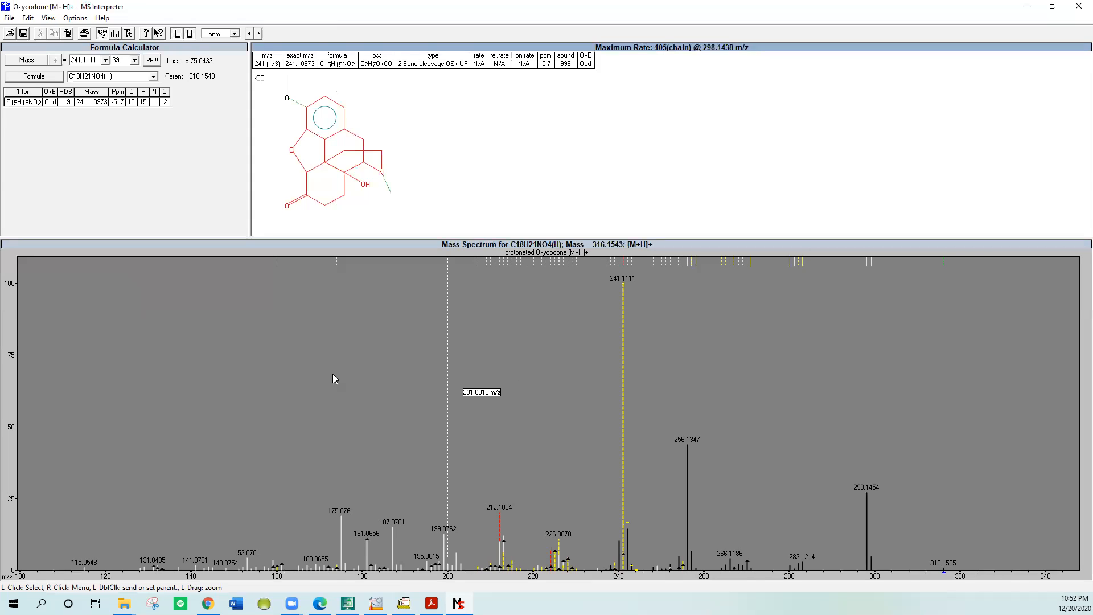
mouse_move(337, 373)
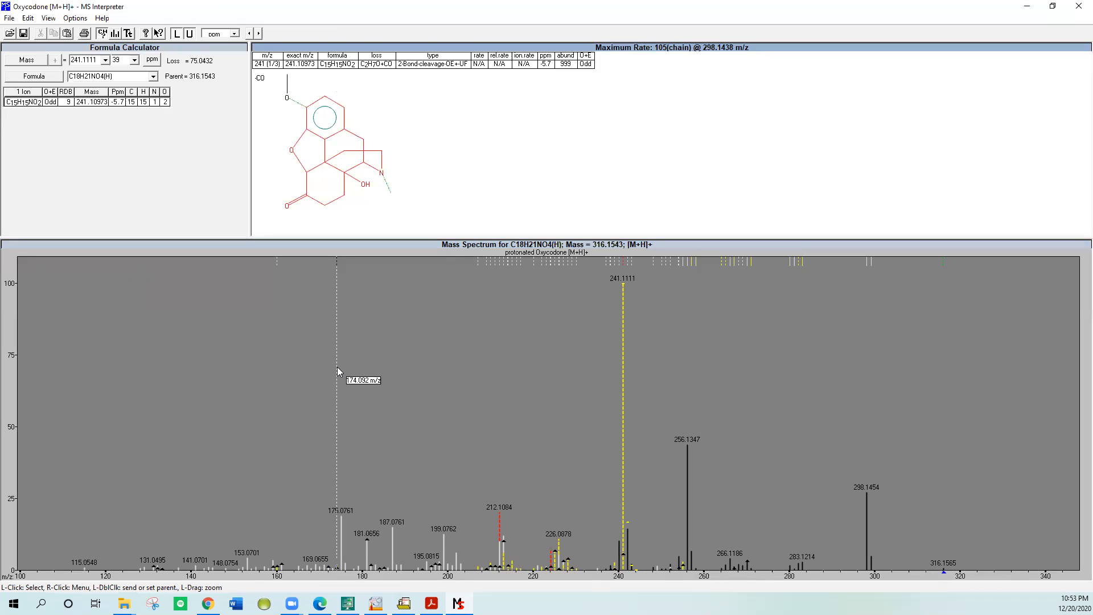
mouse_move(672, 29)
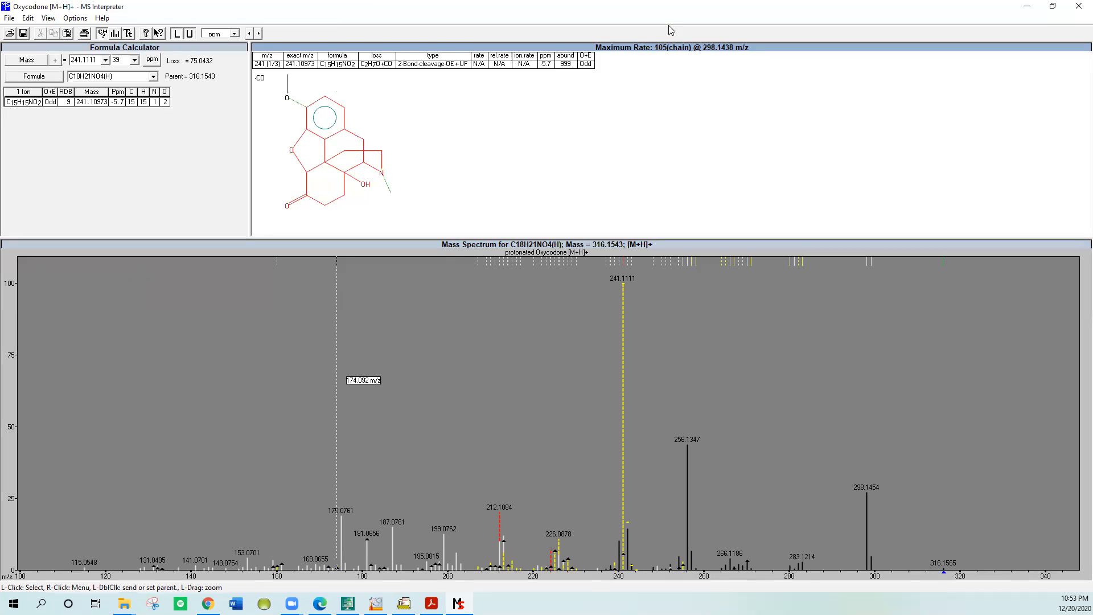